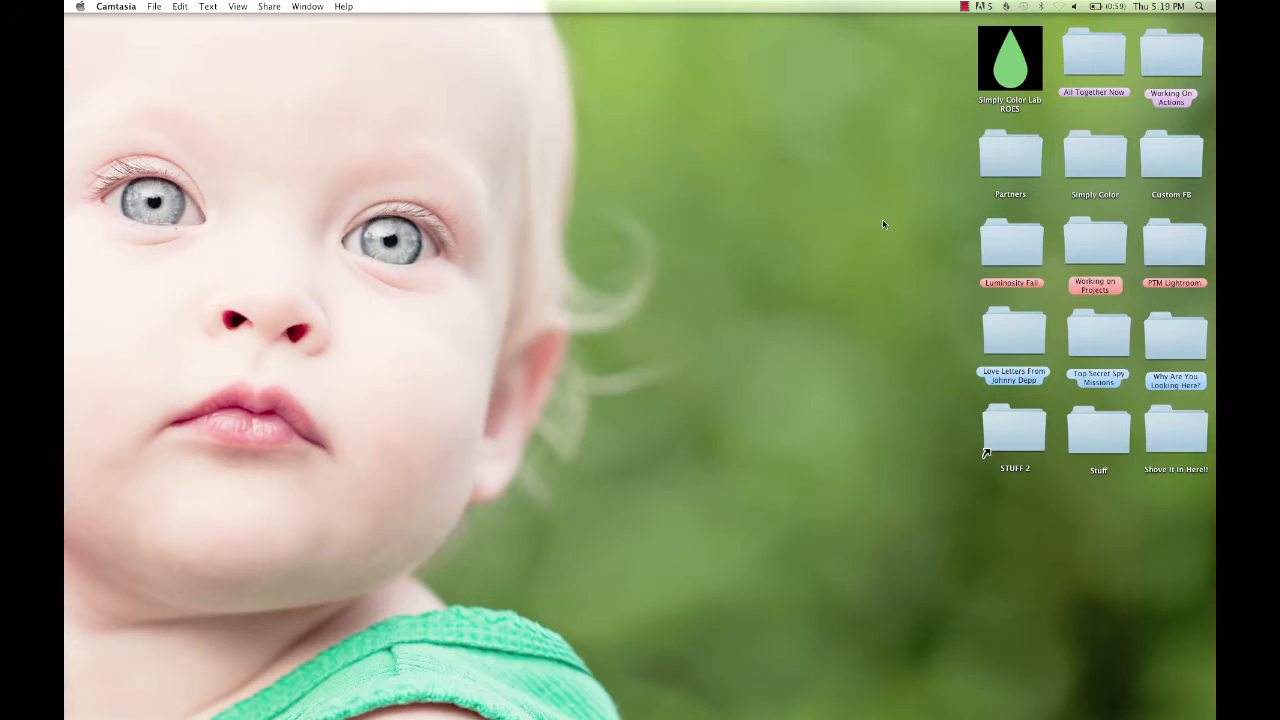
pyautogui.moveTo(905, 328)
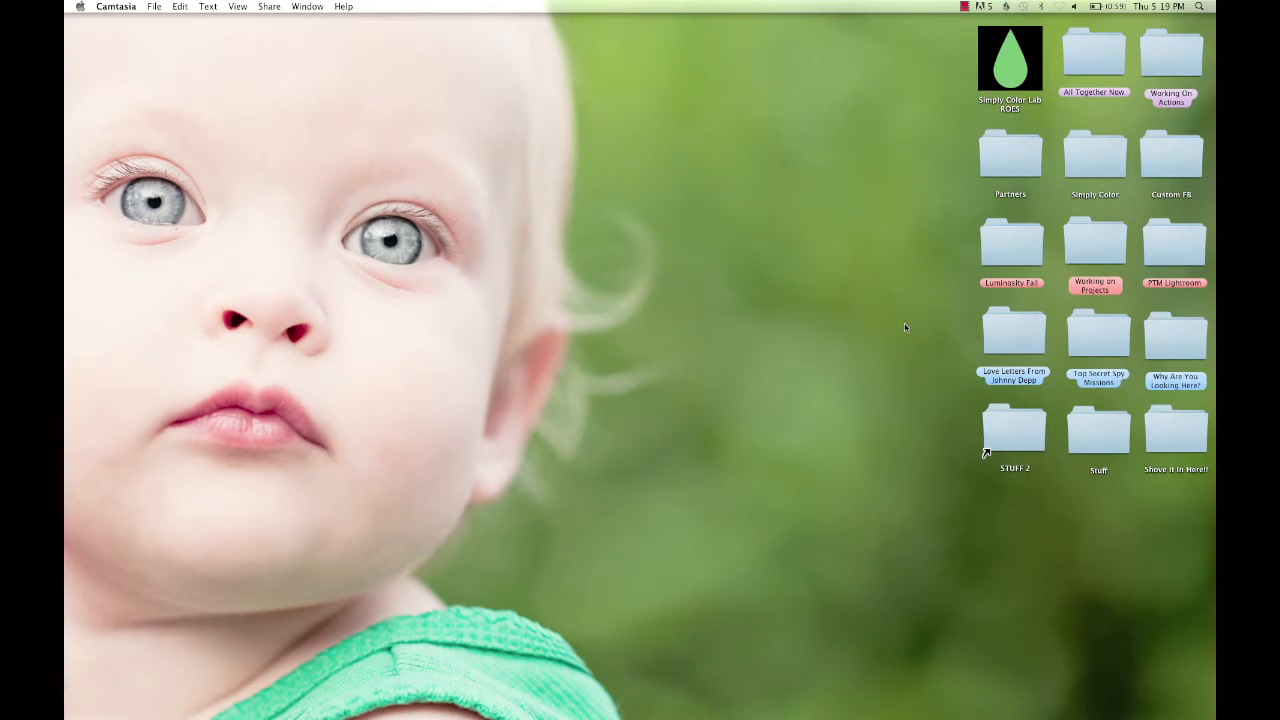
pyautogui.moveTo(917, 350)
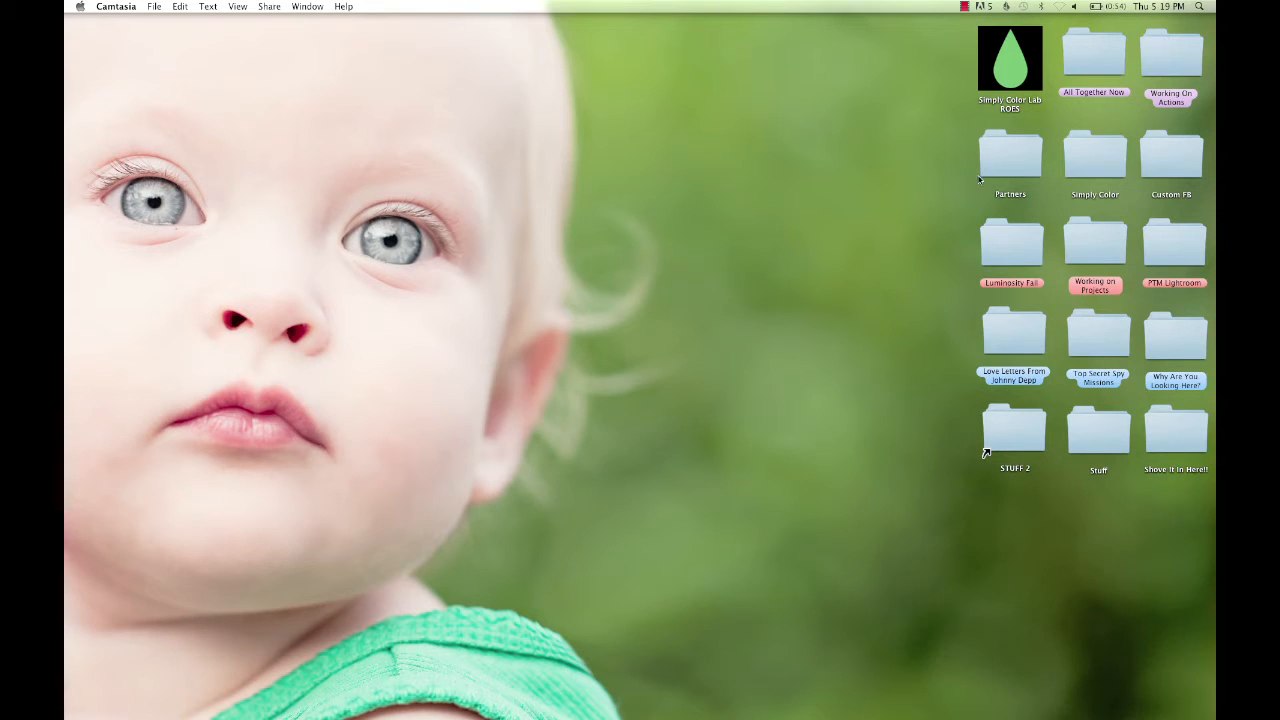
pyautogui.moveTo(1009, 158)
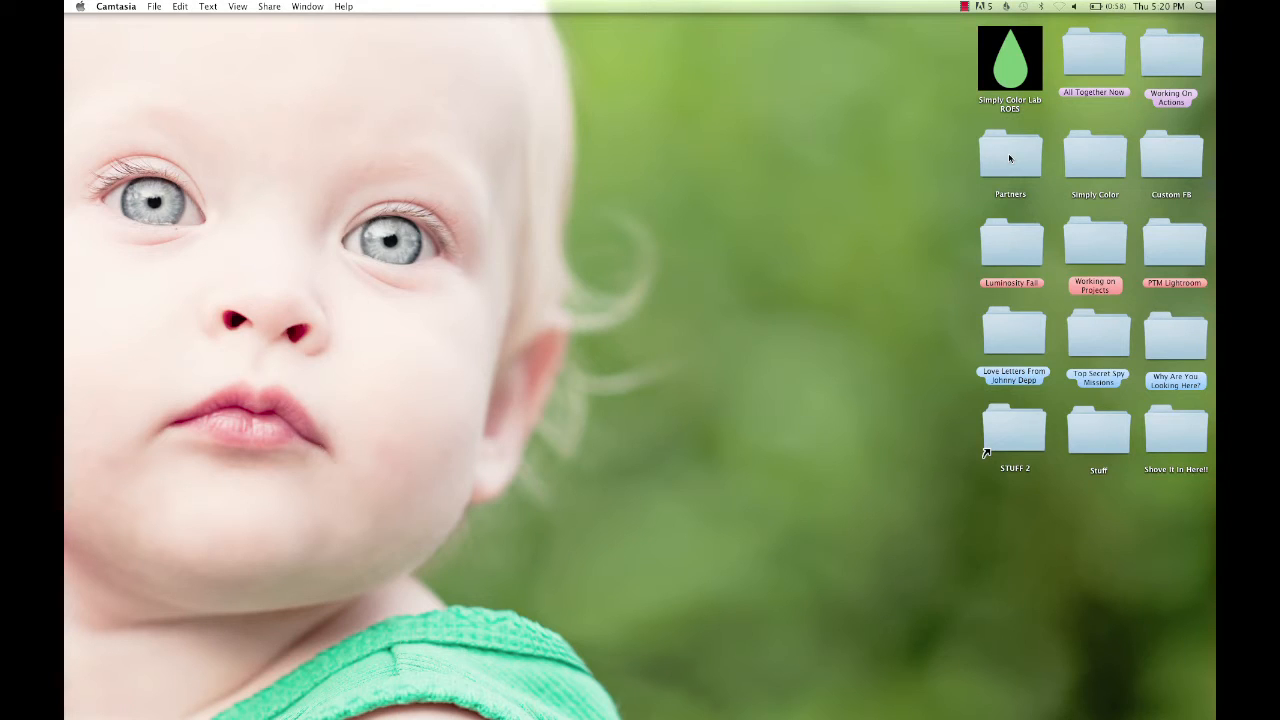
pyautogui.moveTo(592, 370)
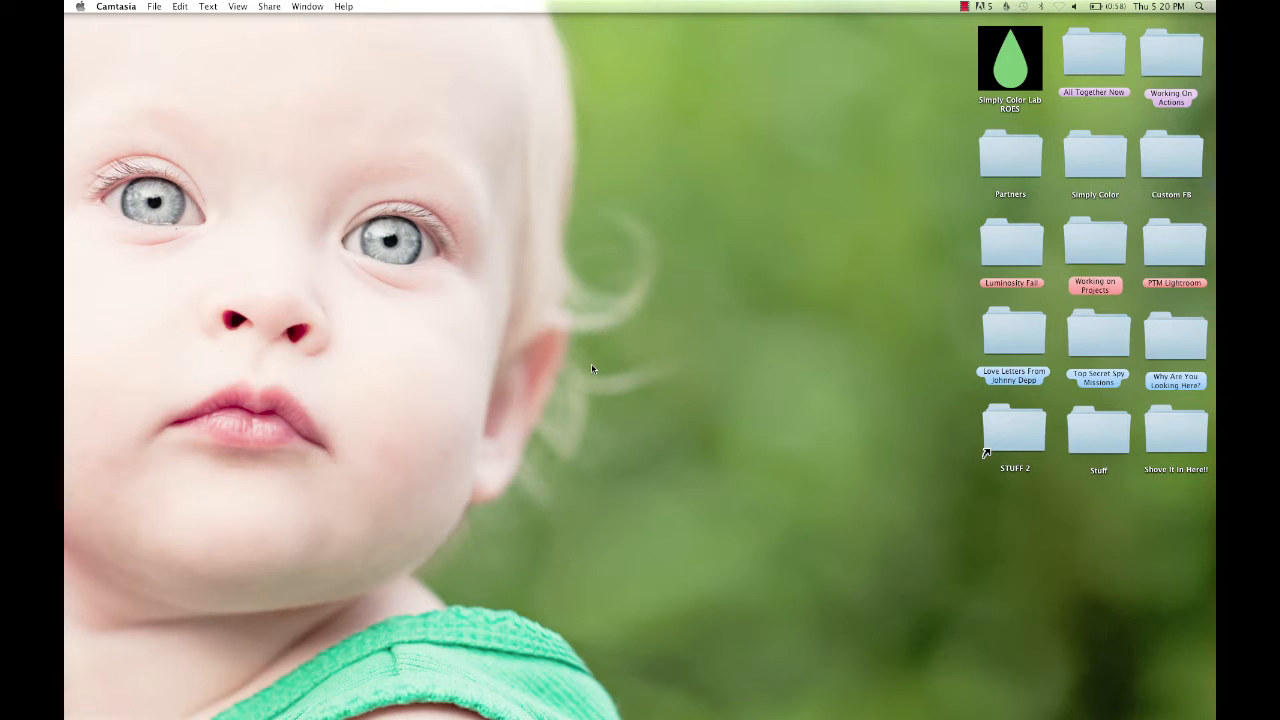
pyautogui.moveTo(885, 205)
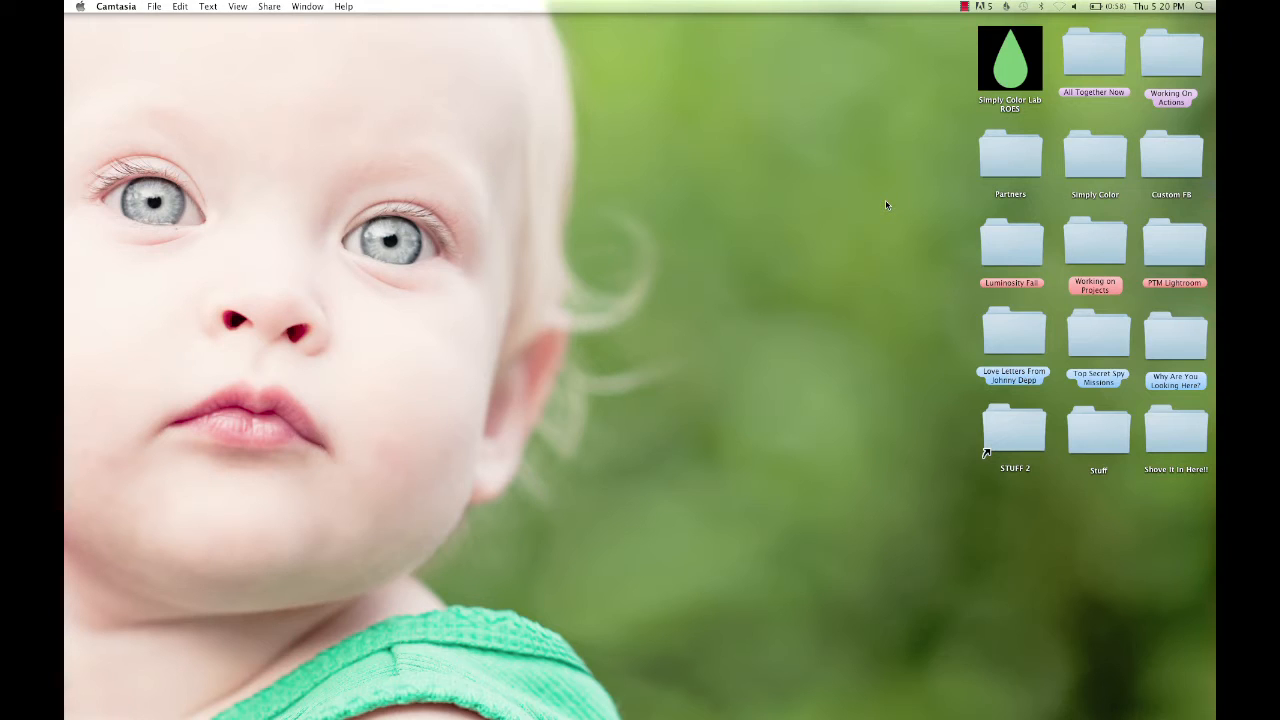
pyautogui.moveTo(881, 367)
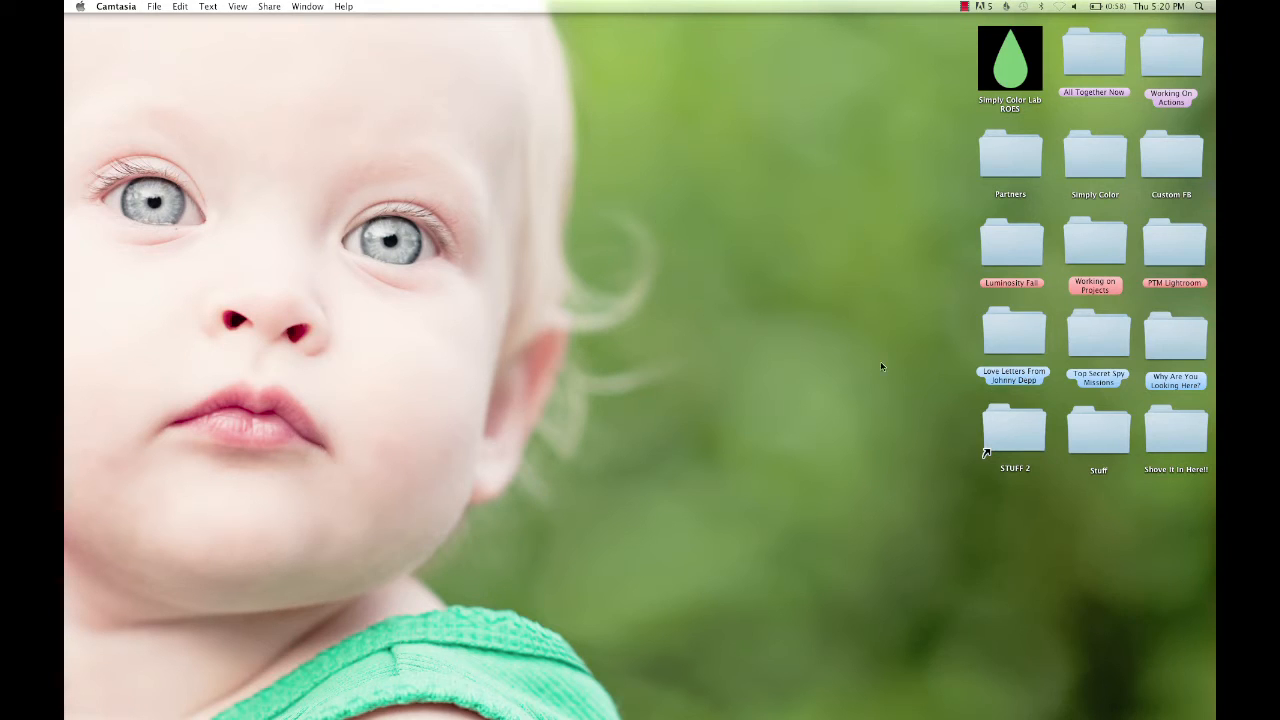
pyautogui.moveTo(793, 297)
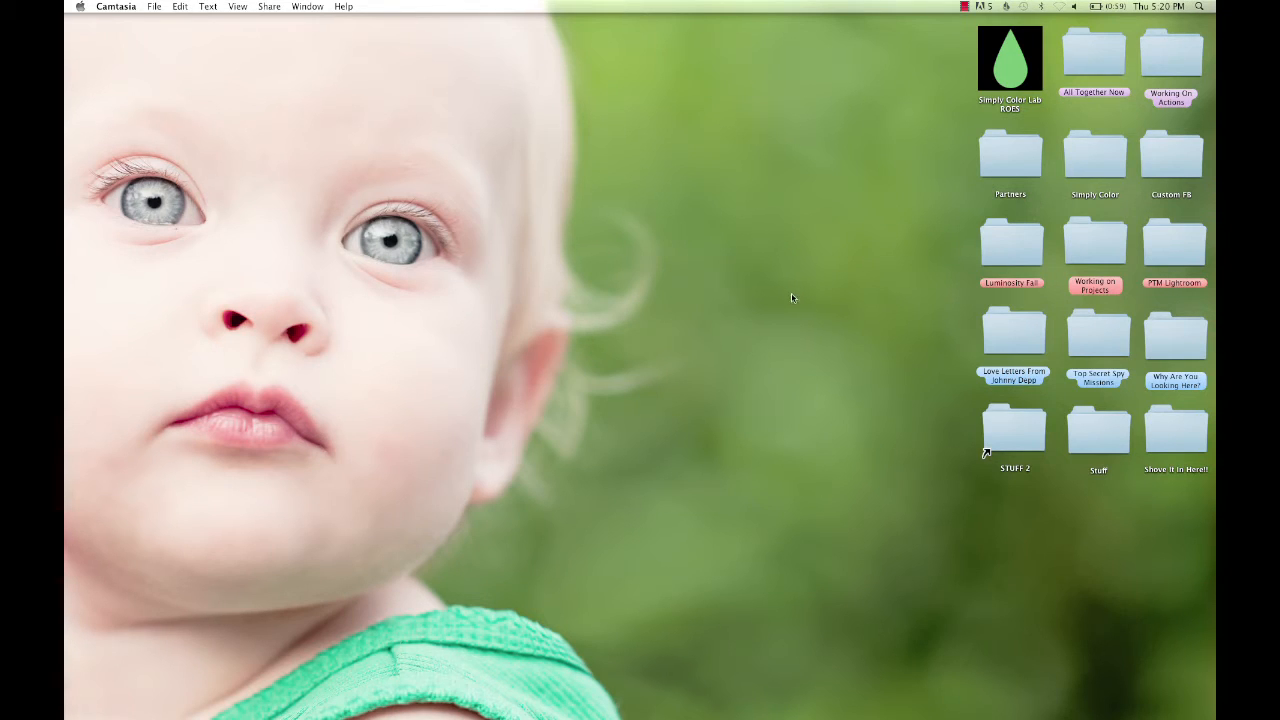
pyautogui.moveTo(770, 253)
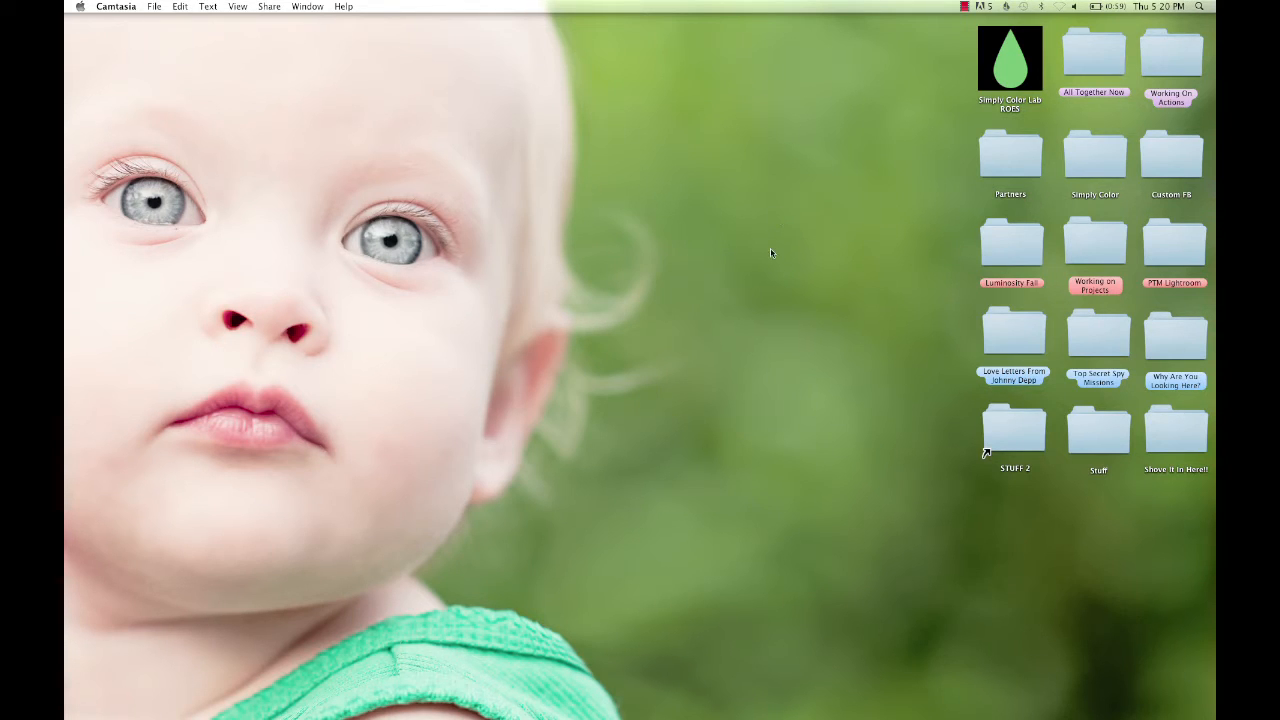
pyautogui.moveTo(840, 390)
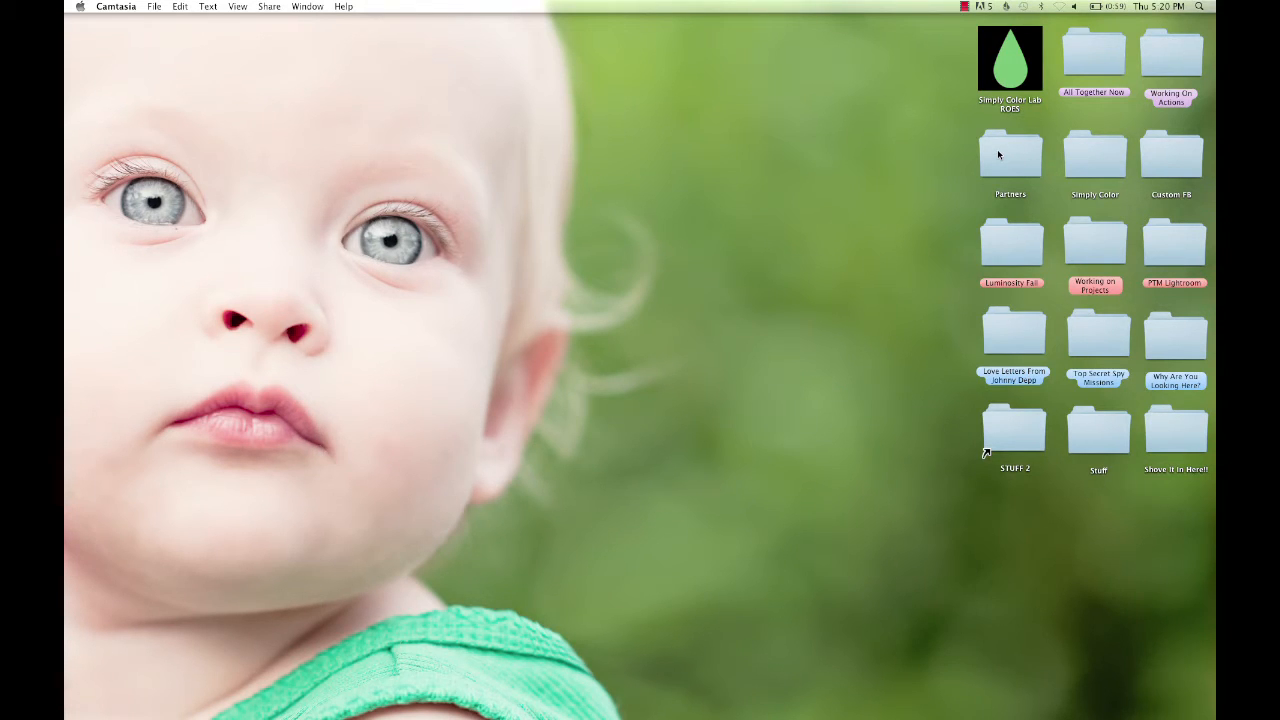
# - Open the Partners folder, shorten its window, and browse Macintosh HD to Library in column view
pyautogui.doubleClick(1010, 155)
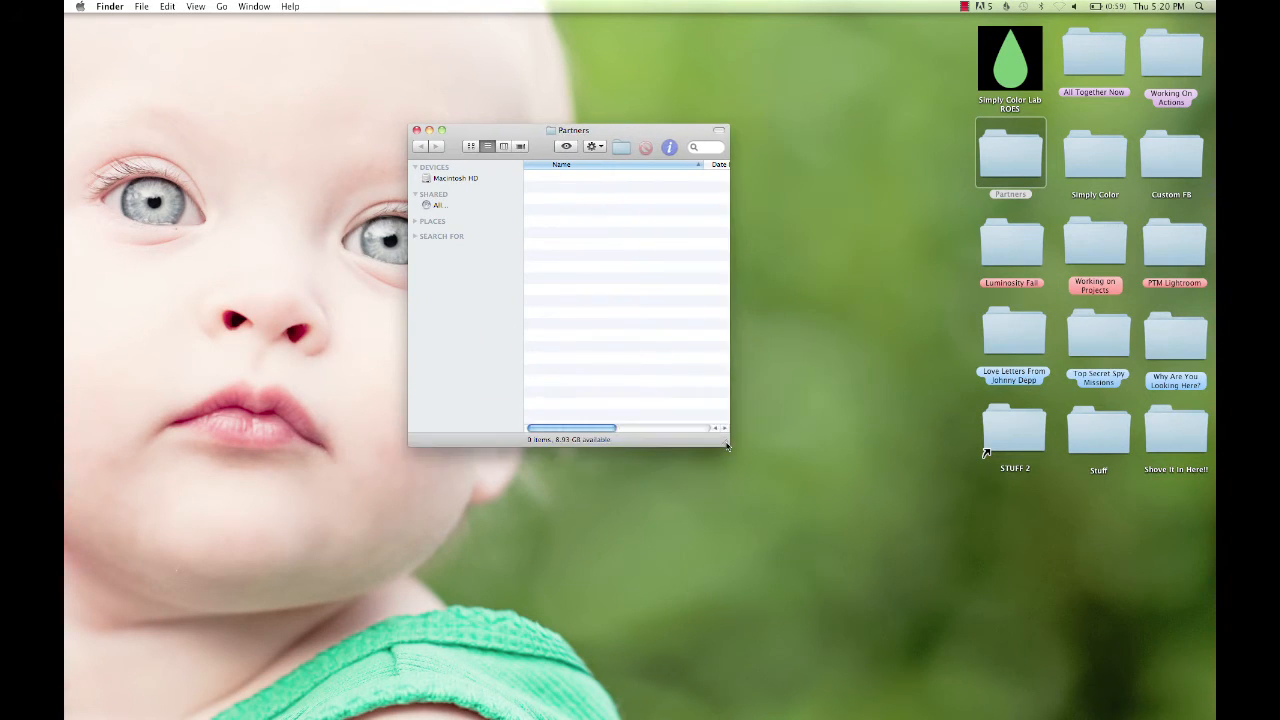
pyautogui.moveTo(727, 446); pyautogui.dragTo(730, 383)
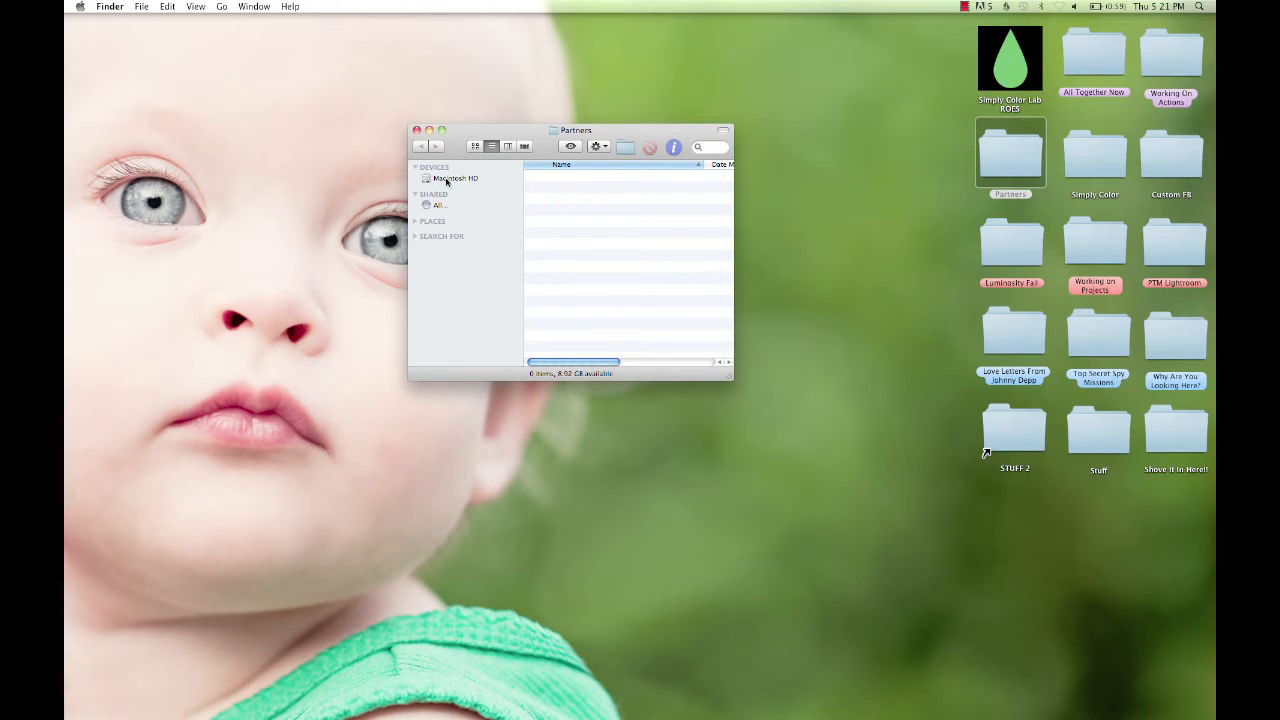
pyautogui.click(456, 178)
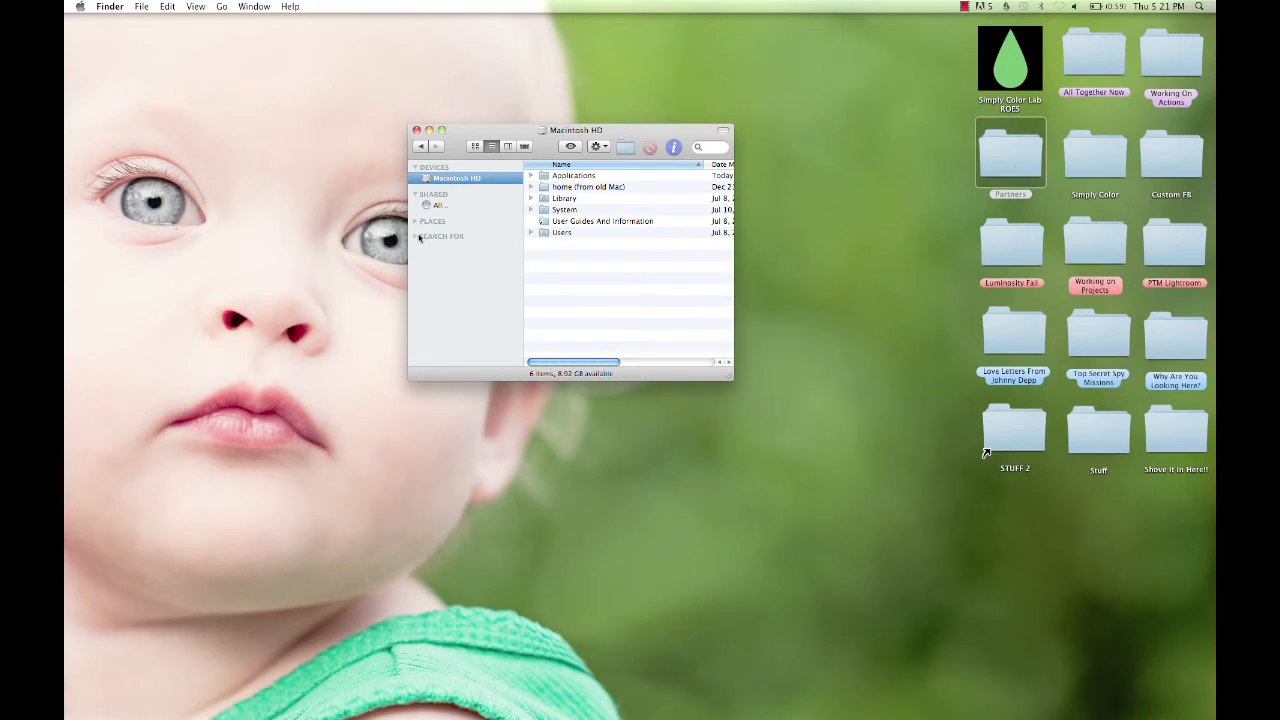
pyautogui.click(416, 236)
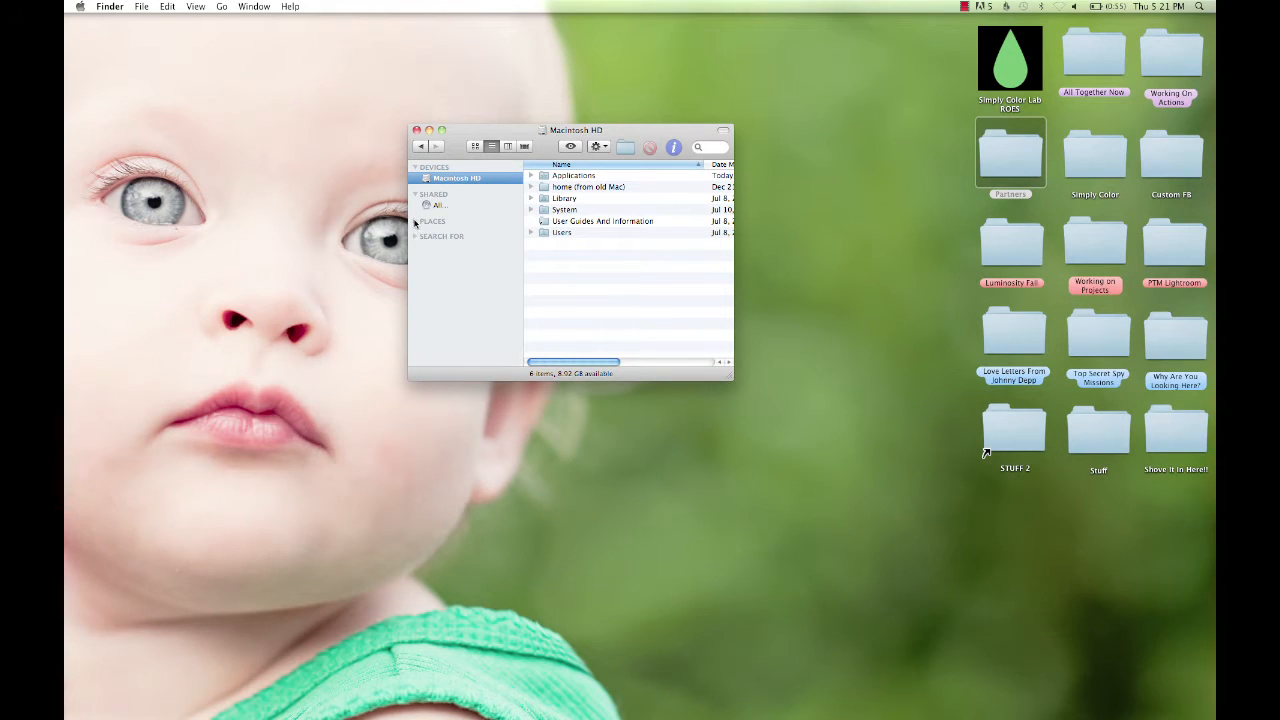
pyautogui.click(417, 221)
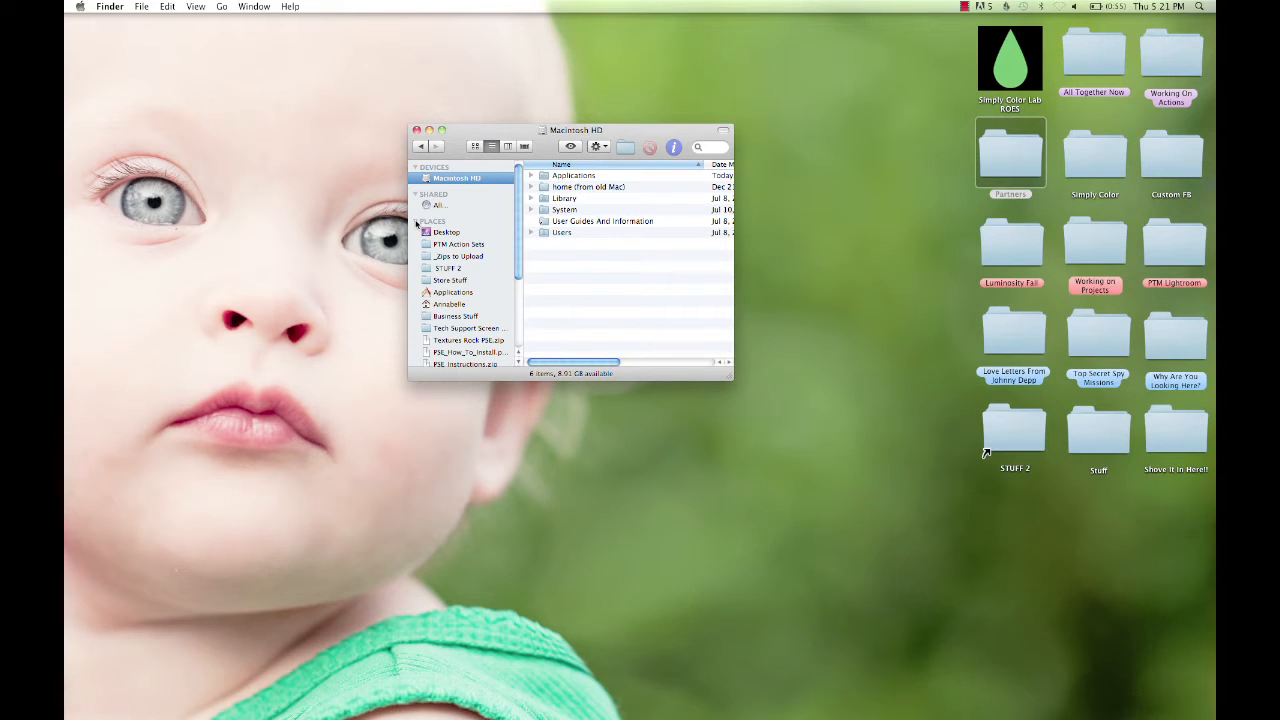
pyautogui.click(418, 221)
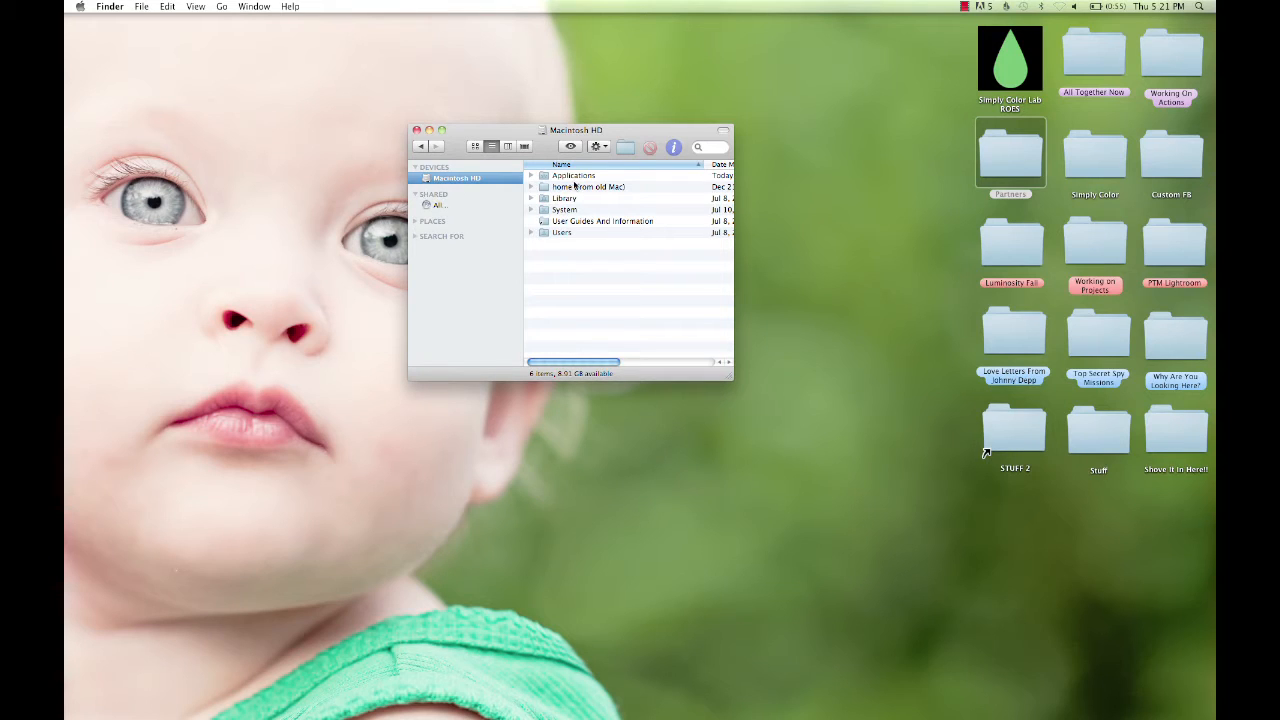
pyautogui.click(564, 198)
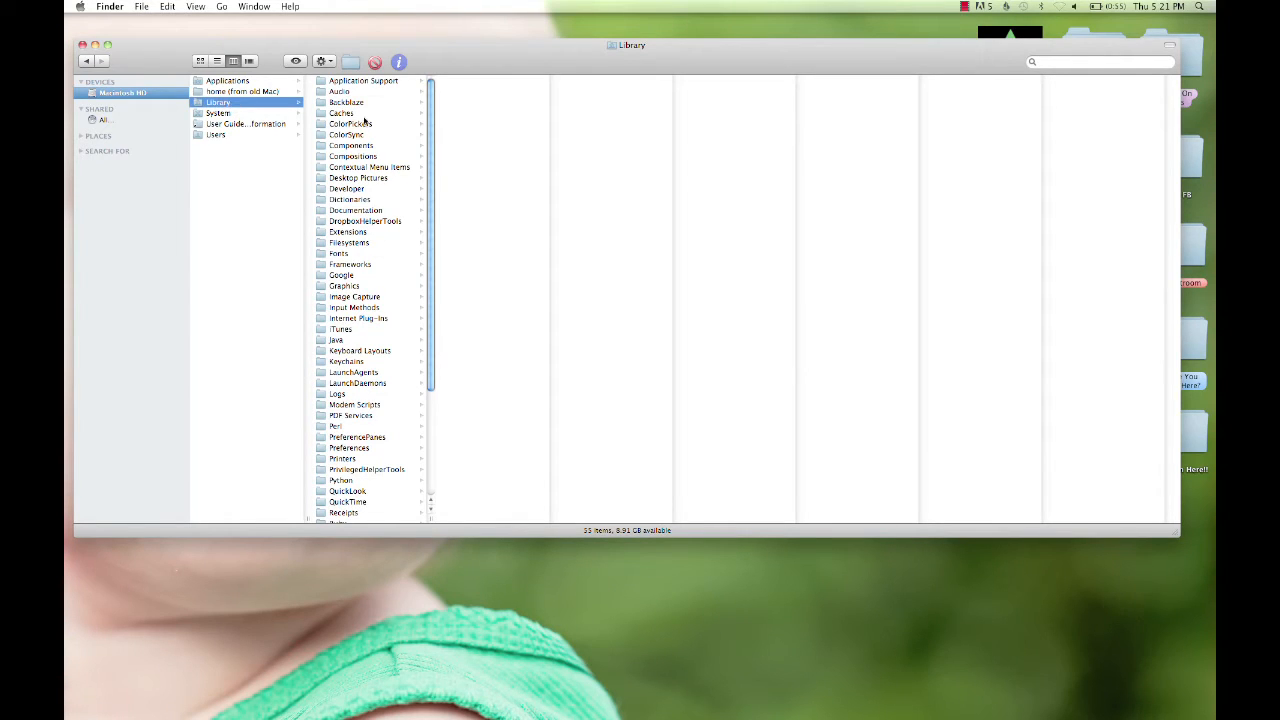
pyautogui.moveTo(407, 173)
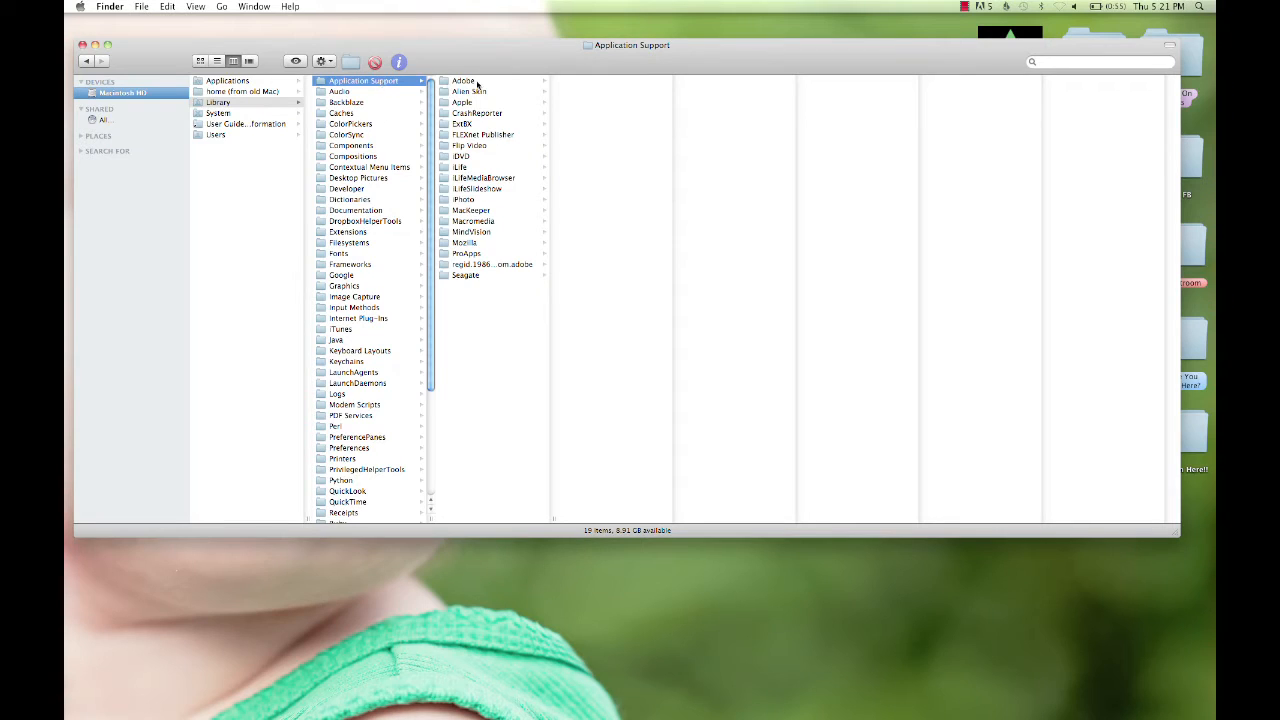
# - Drill through Adobe, Photoshop Elements, 9.0 and Photo Creations into the photo effects folder
pyautogui.click(463, 80)
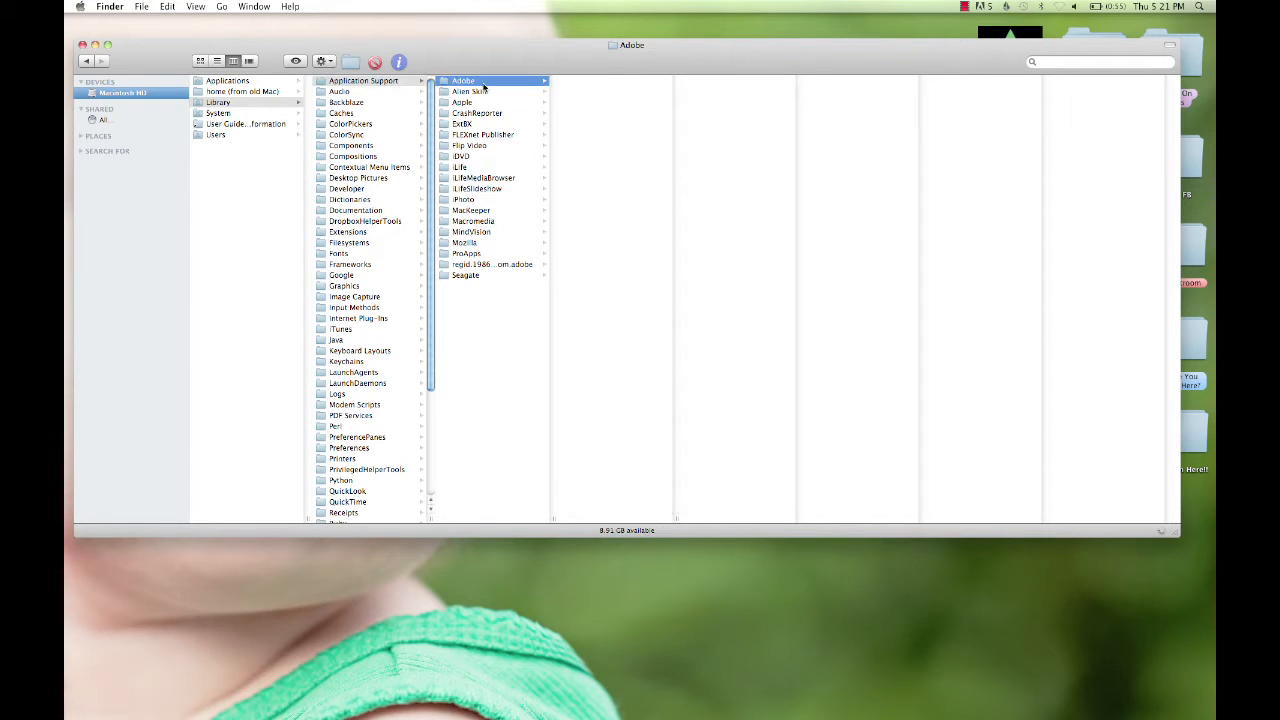
pyautogui.click(463, 80)
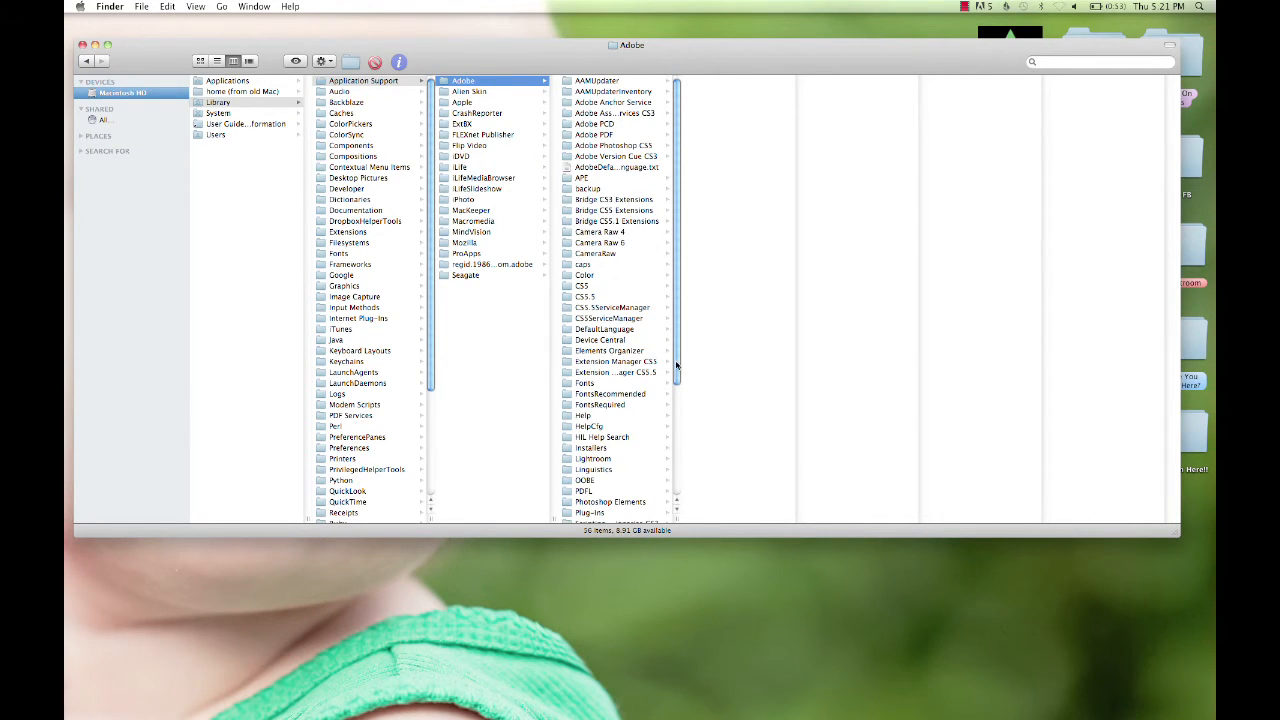
pyautogui.click(610, 448)
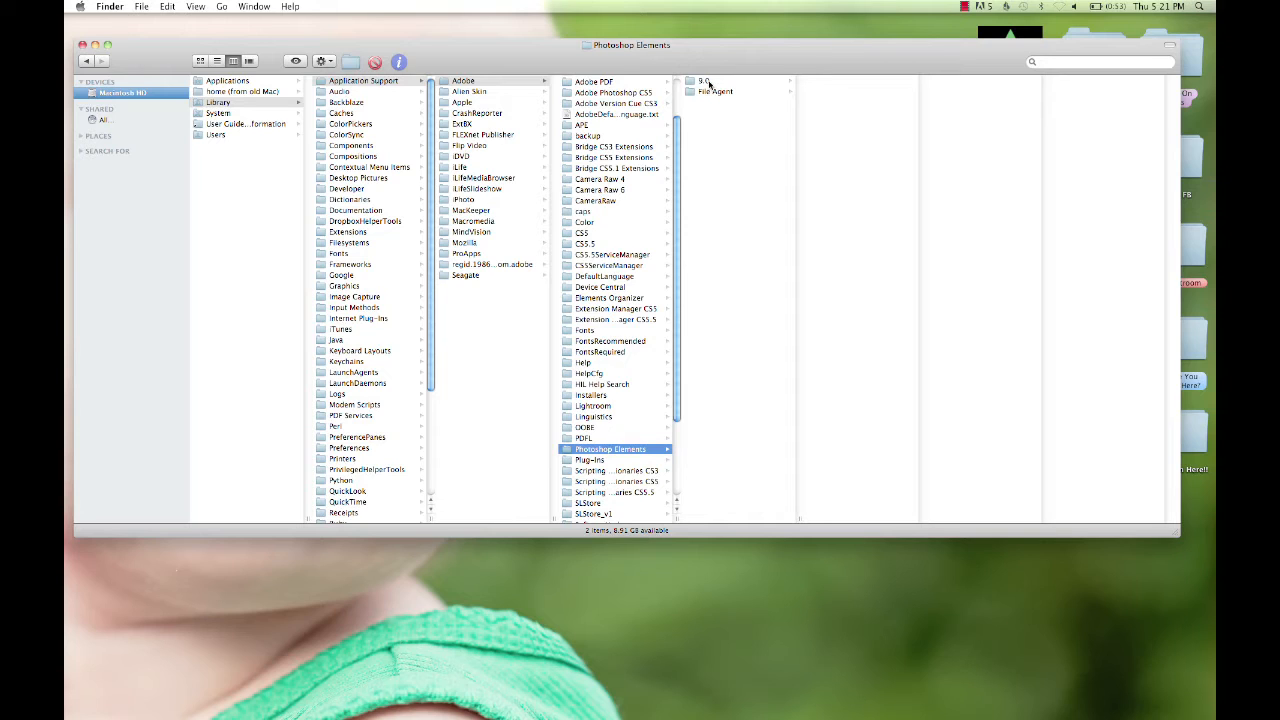
pyautogui.click(703, 80)
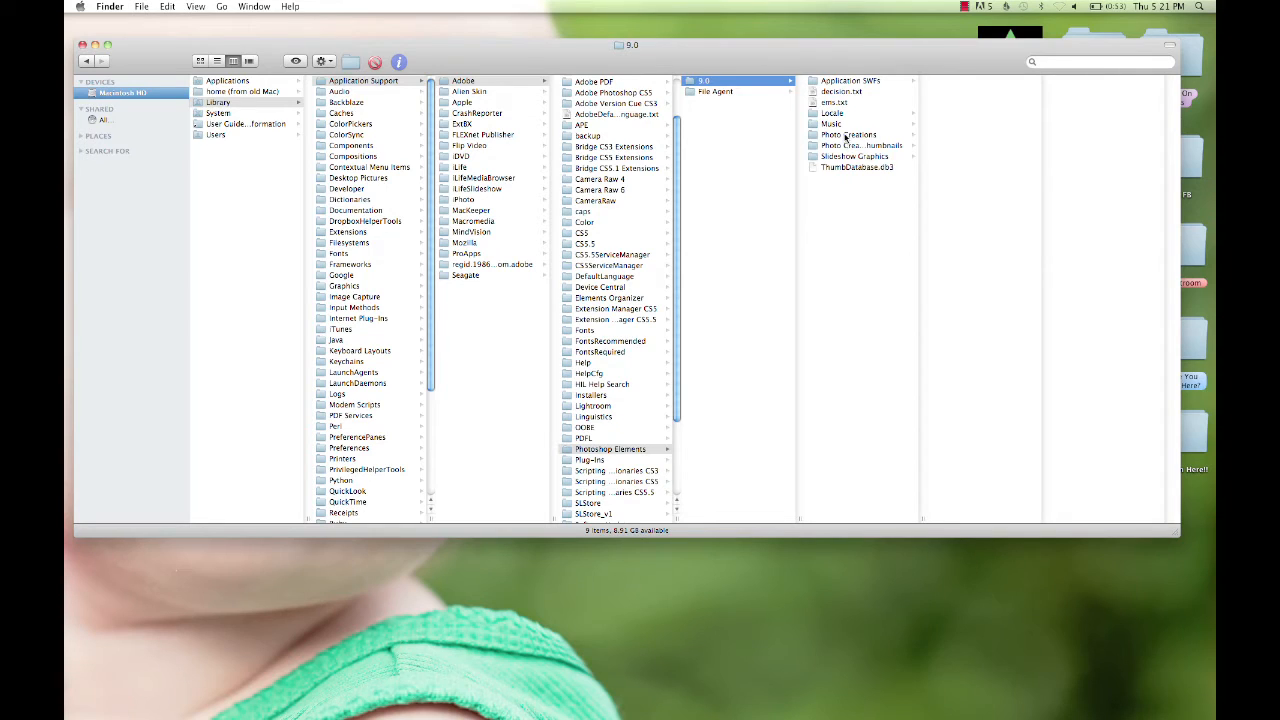
pyautogui.click(849, 134)
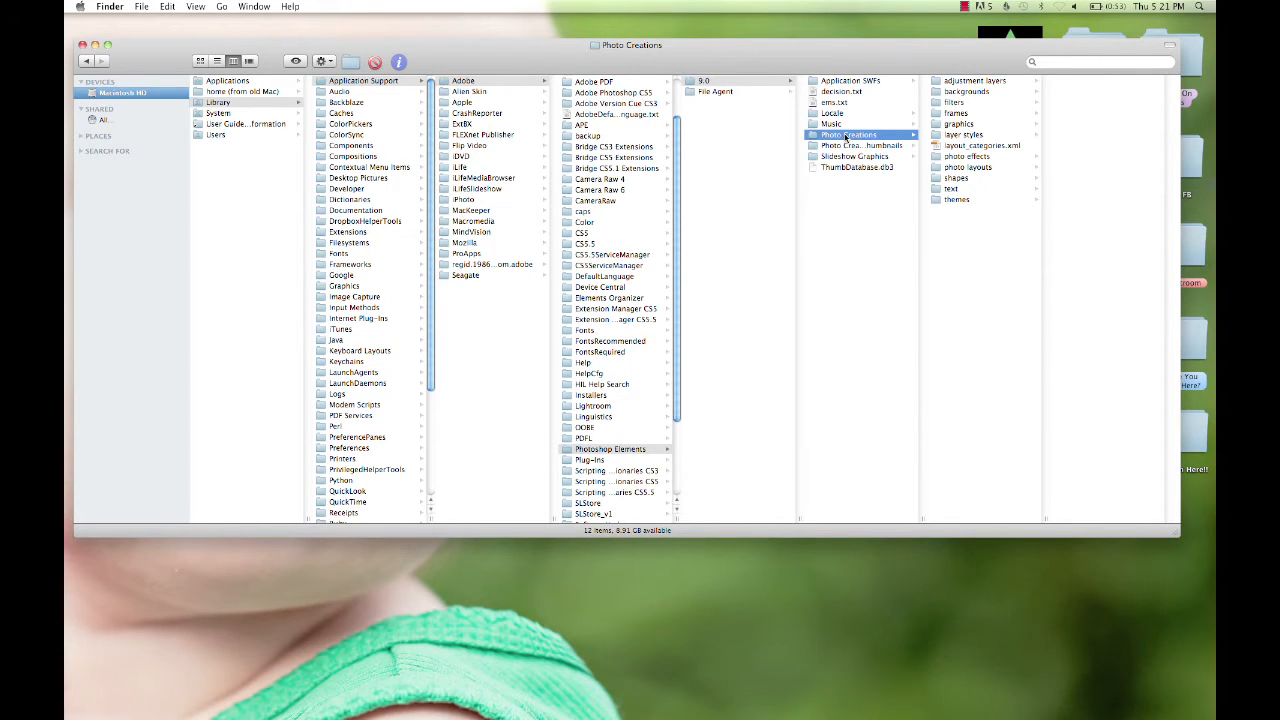
pyautogui.click(966, 156)
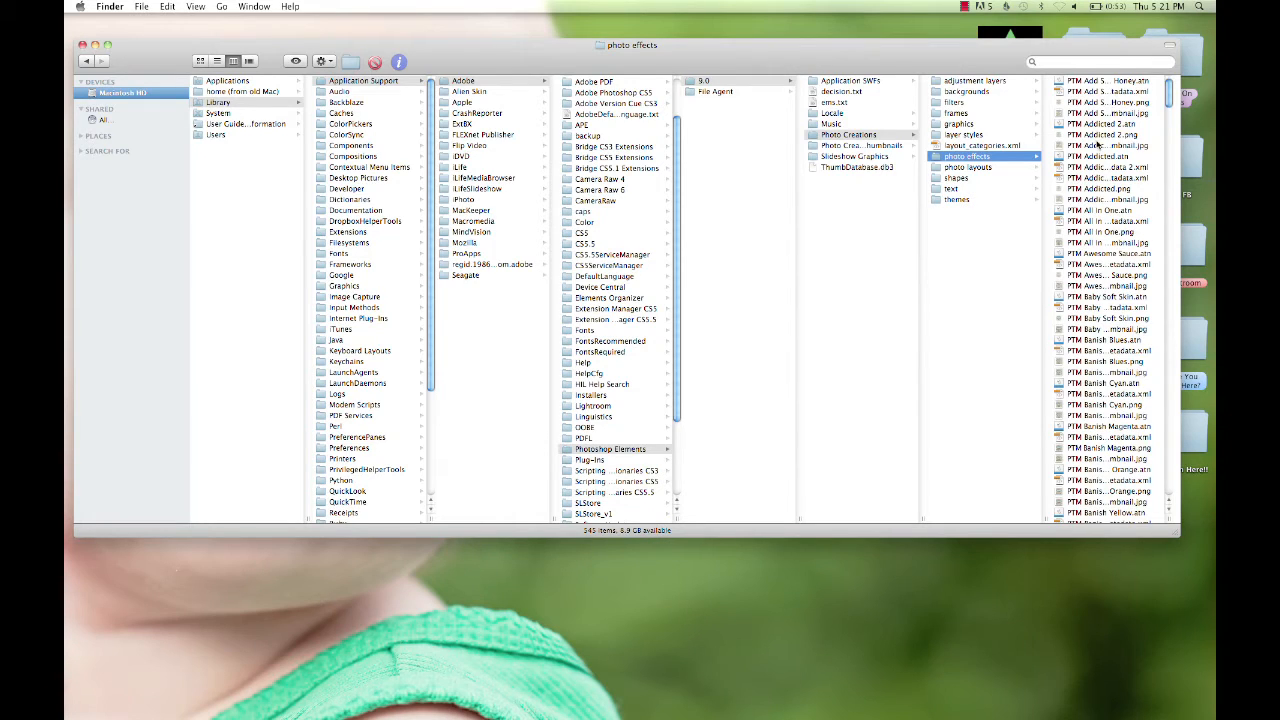
pyautogui.moveTo(1108, 383)
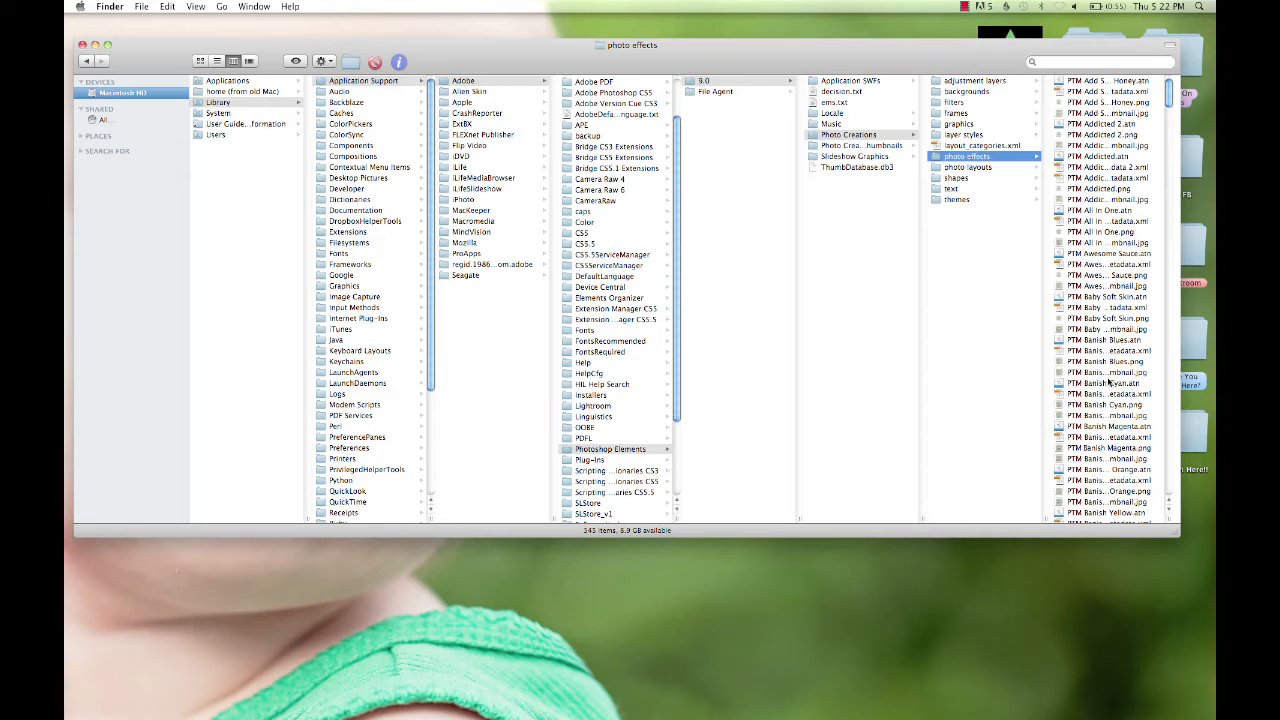
pyautogui.moveTo(996, 125)
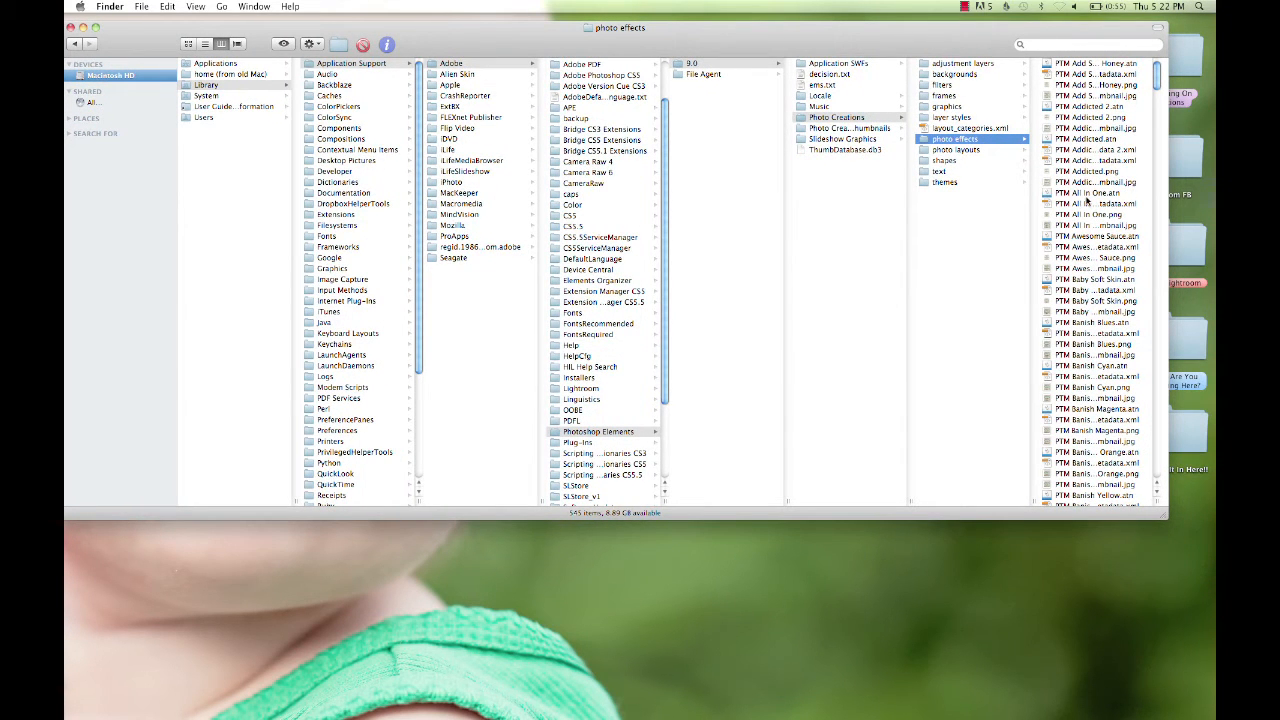
pyautogui.moveTo(993, 38)
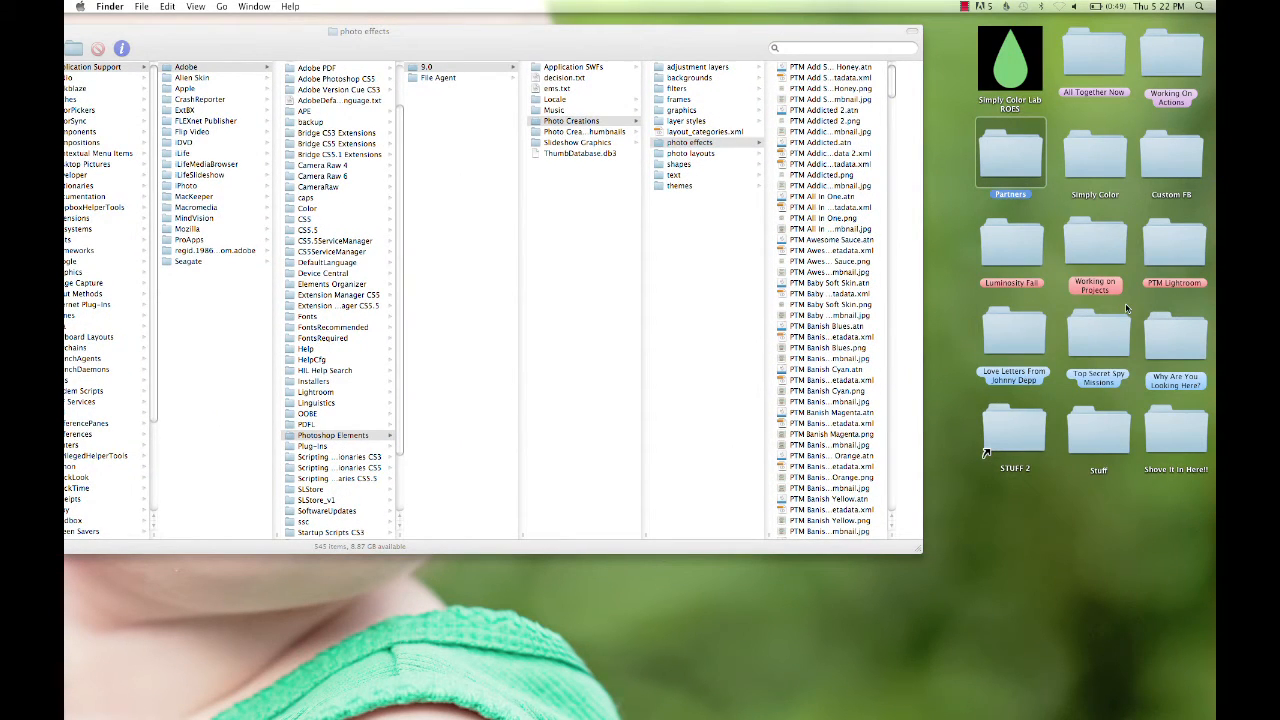
pyautogui.moveTo(968, 311)
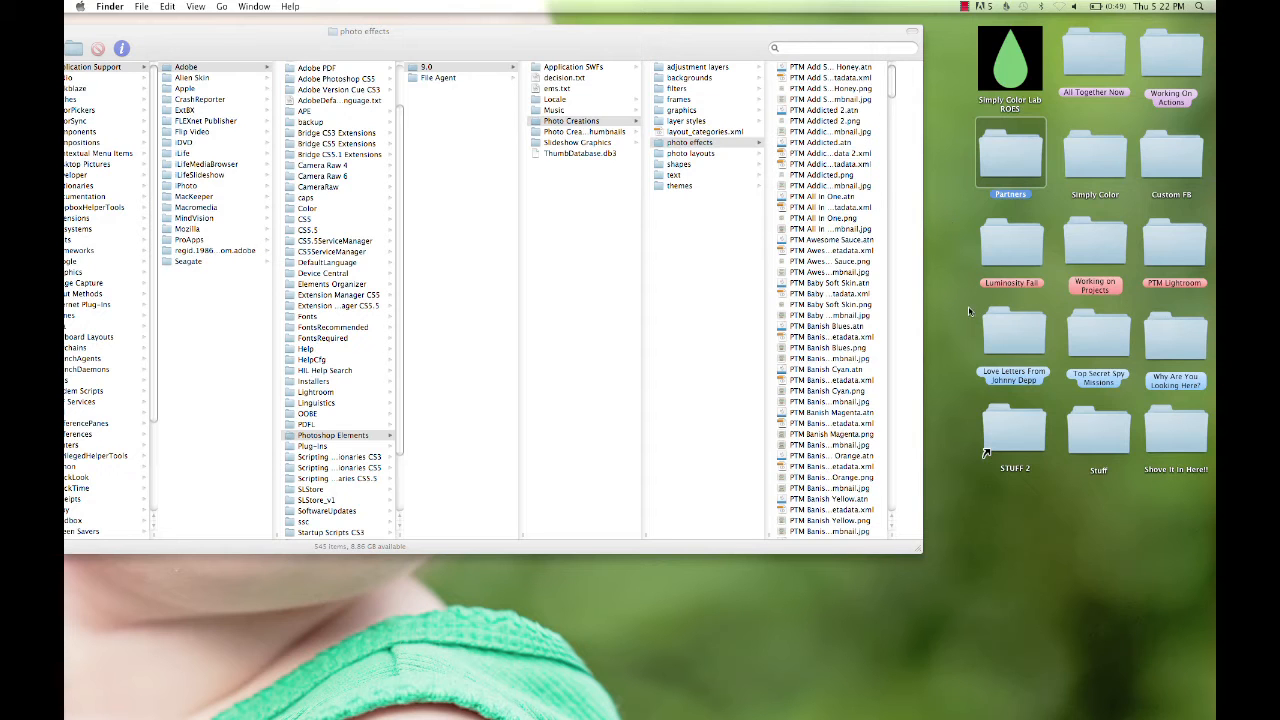
pyautogui.moveTo(1026, 258)
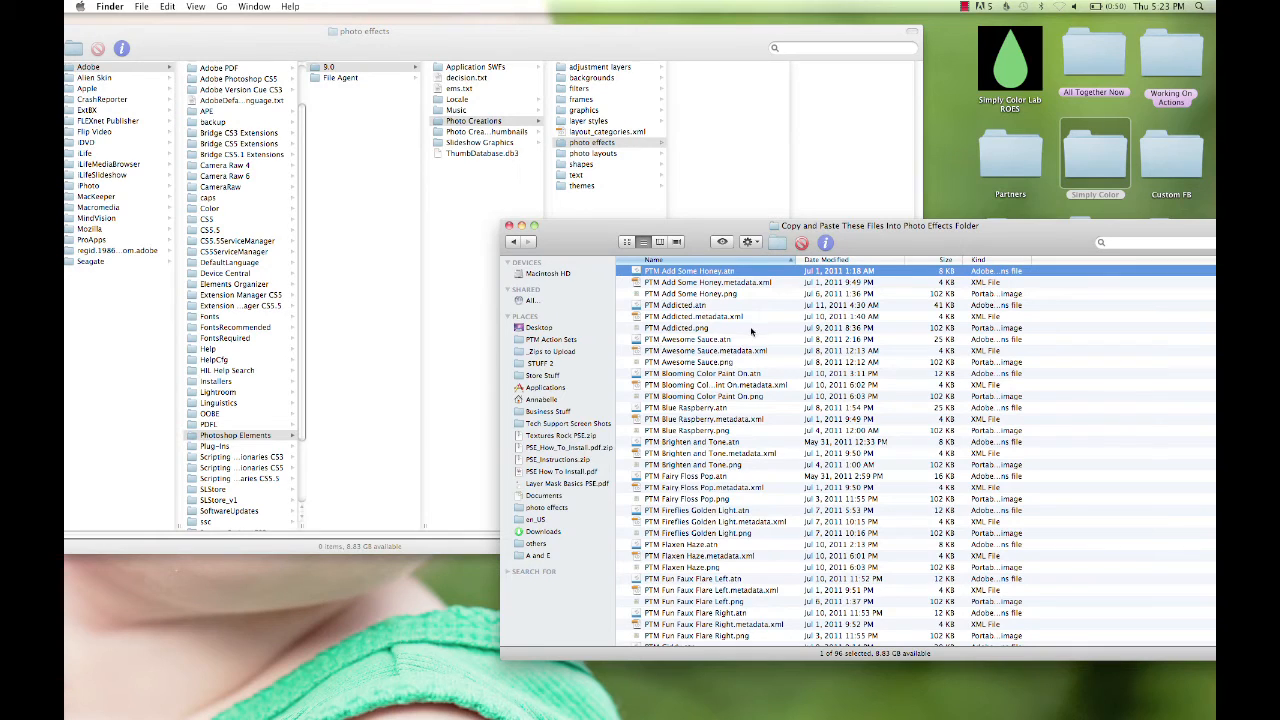
# - Select all 96 files in the downloaded actions folder with Cmd+A
pyautogui.press('cmd+a')
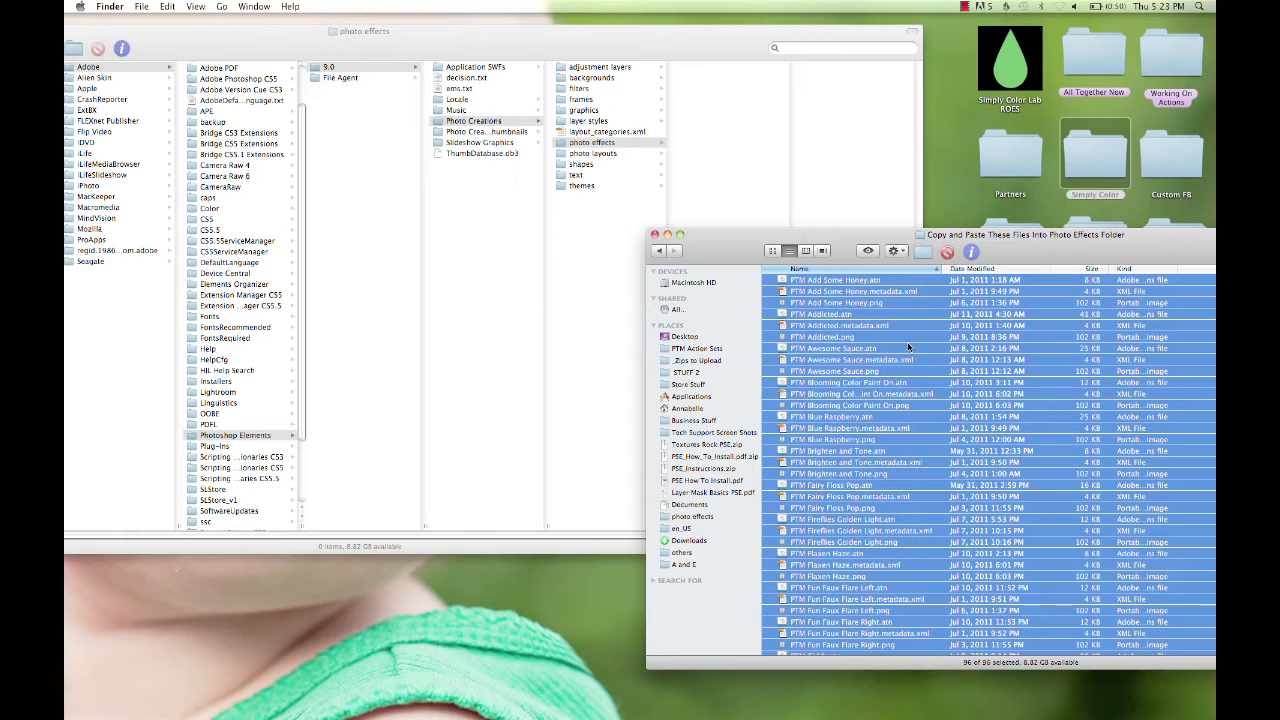
pyautogui.moveTo(840, 202)
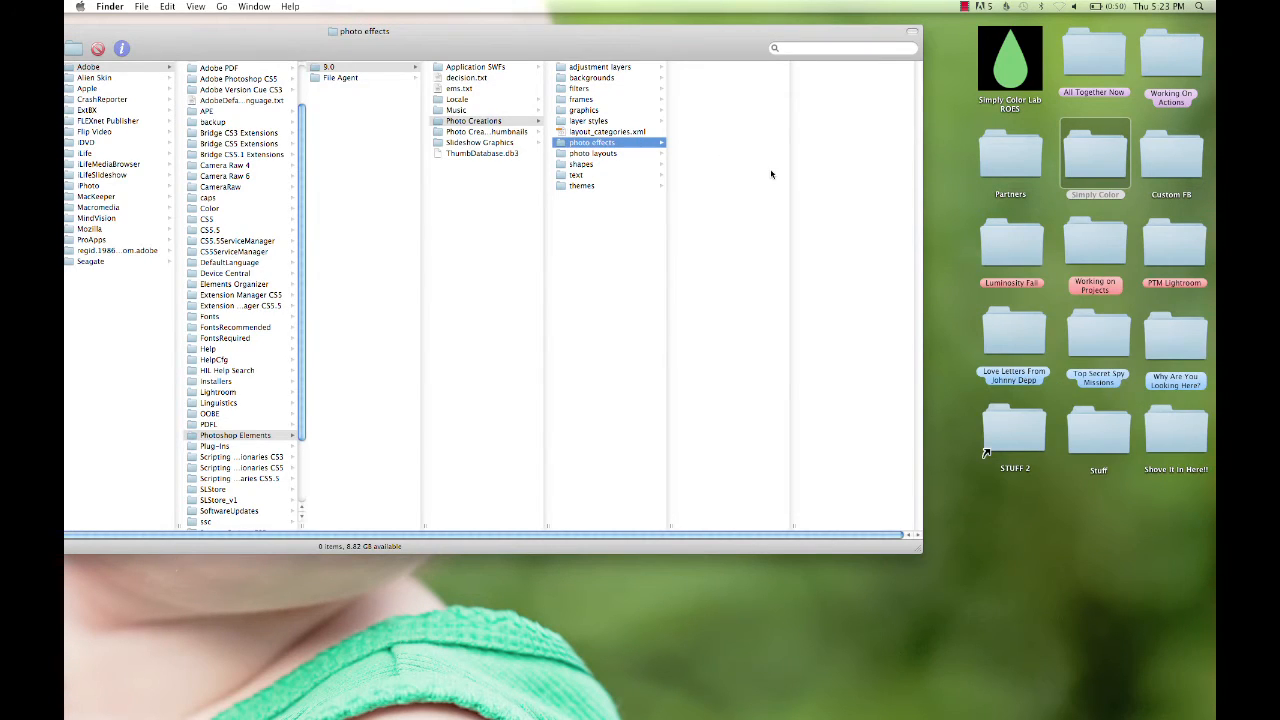
# - Select the photo effects column as the destination for pasting the copied files
pyautogui.click(591, 142)
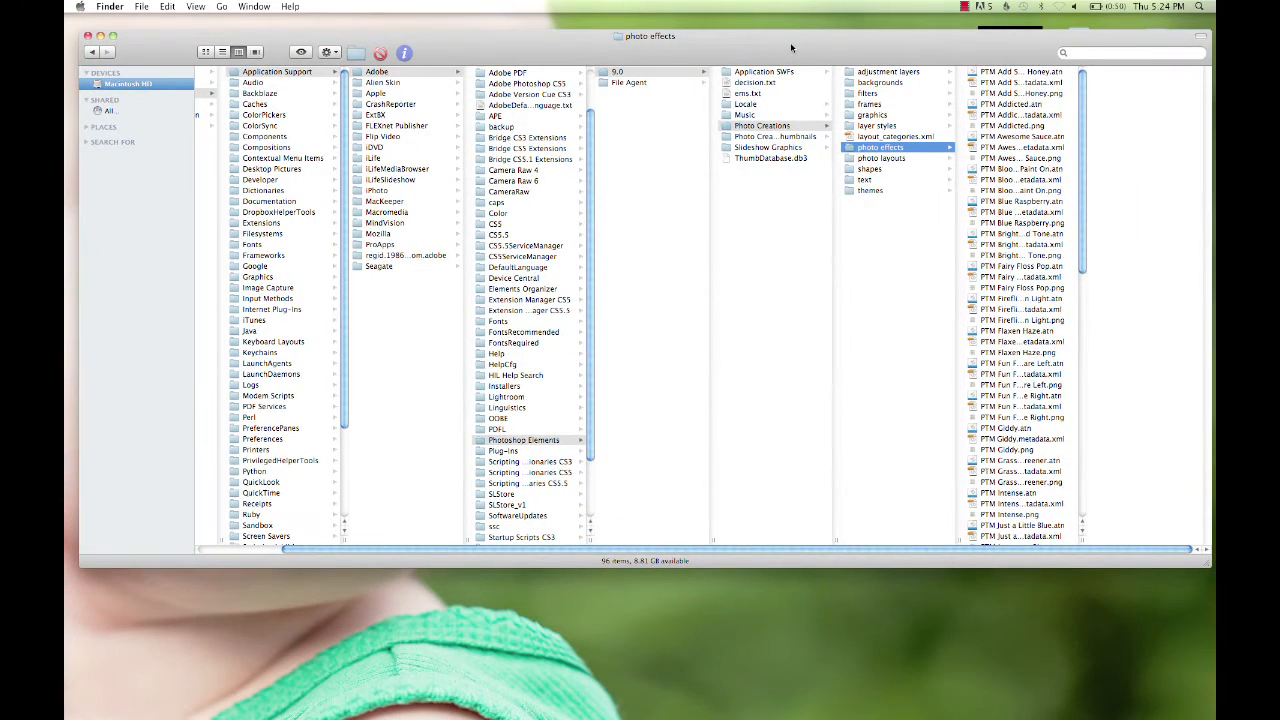
pyautogui.moveTo(913, 254)
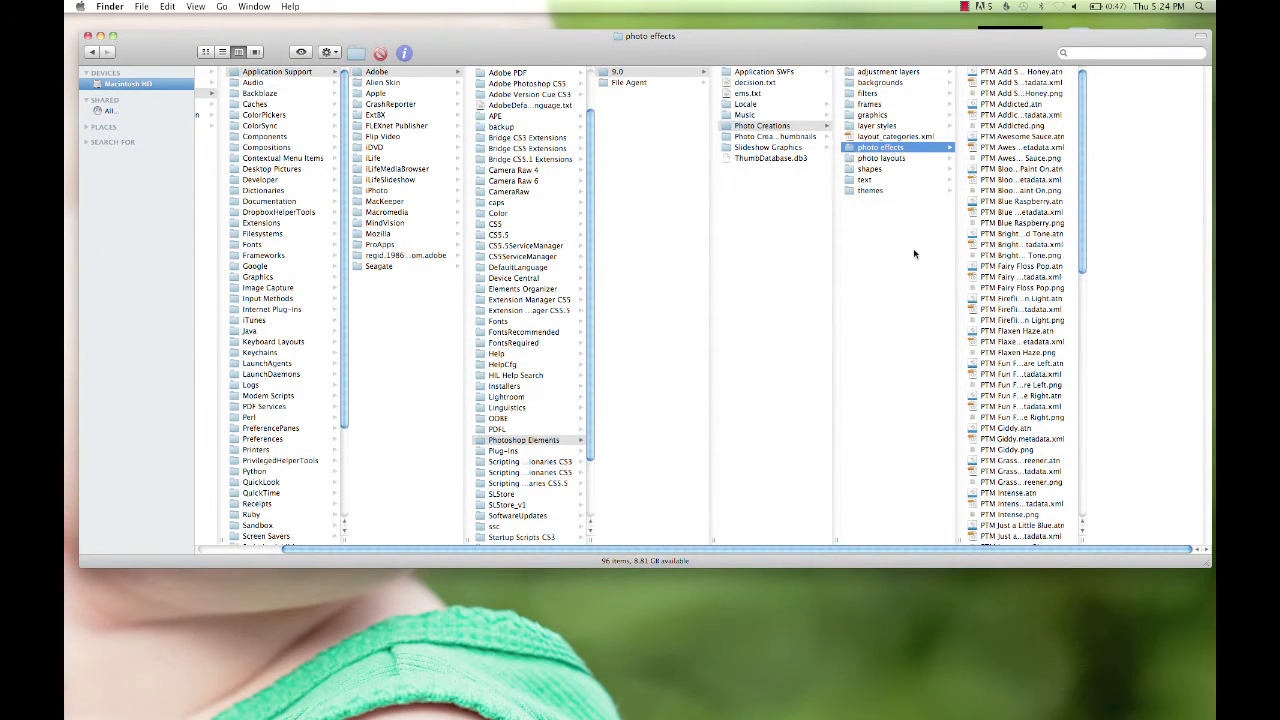
pyautogui.moveTo(978, 170)
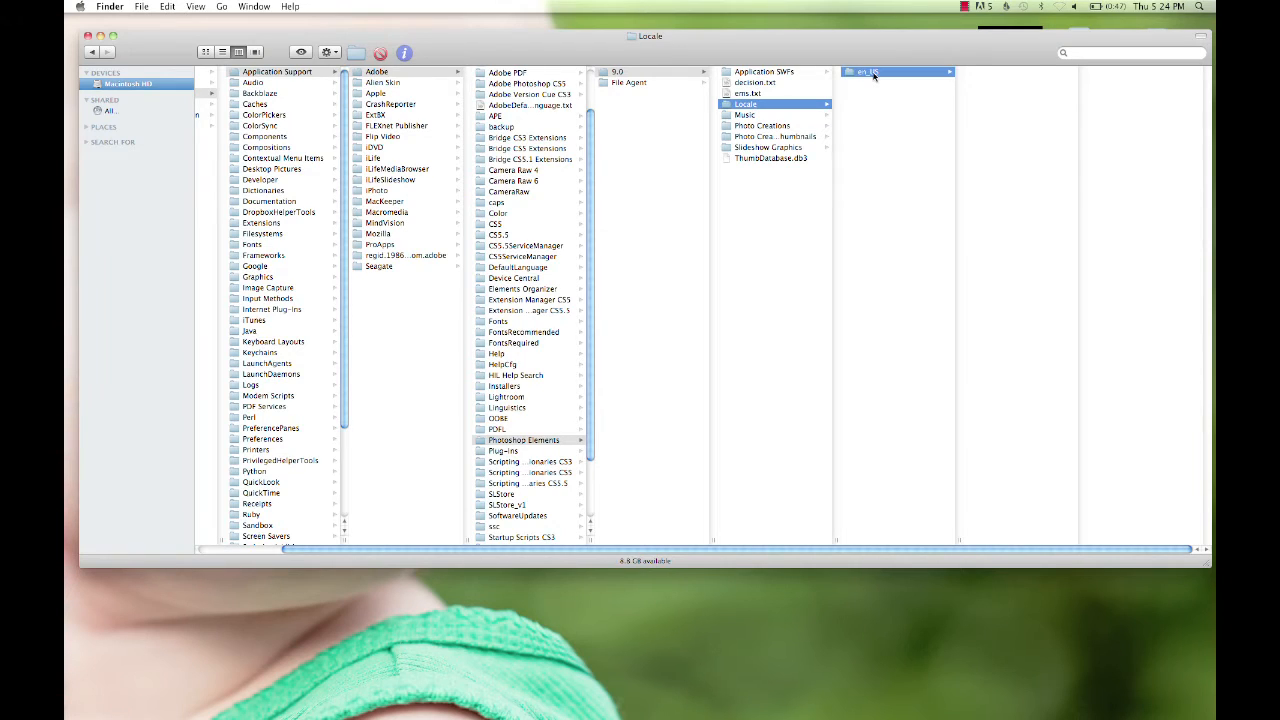
# - Open the en_US locale folder and select MediaDatabase.db3 to preview it
pyautogui.click(865, 71)
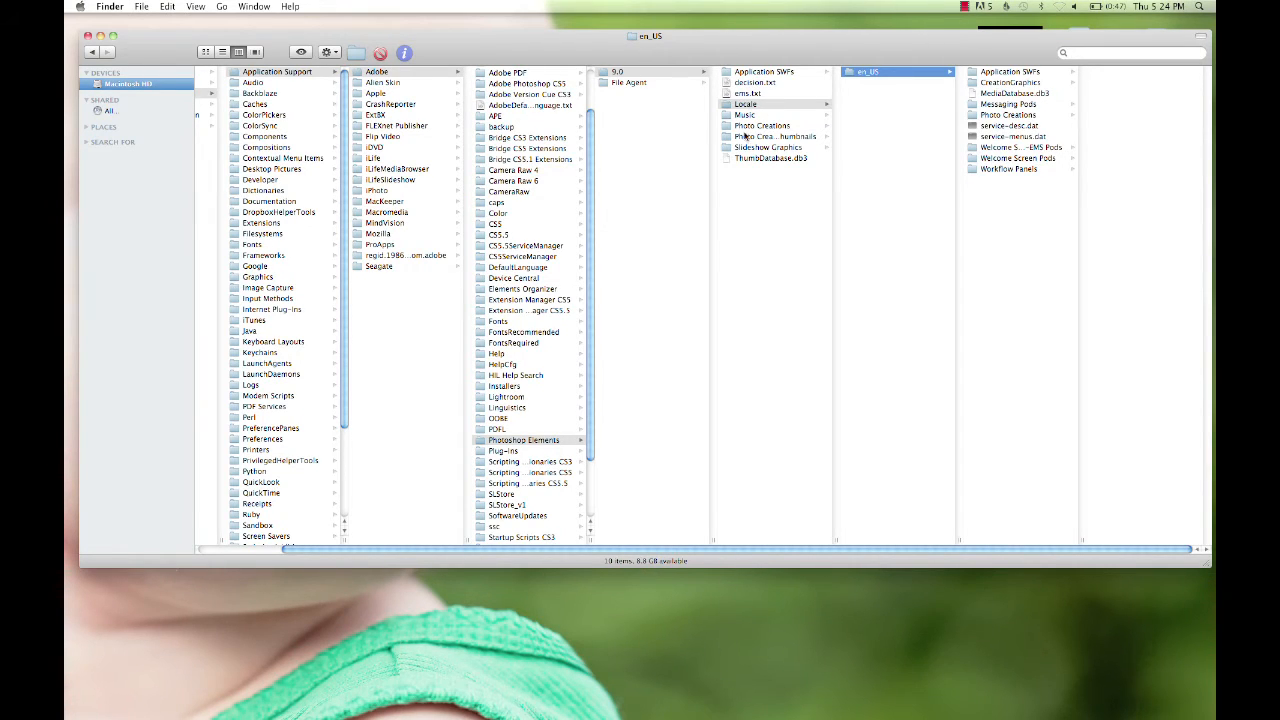
pyautogui.moveTo(873, 86)
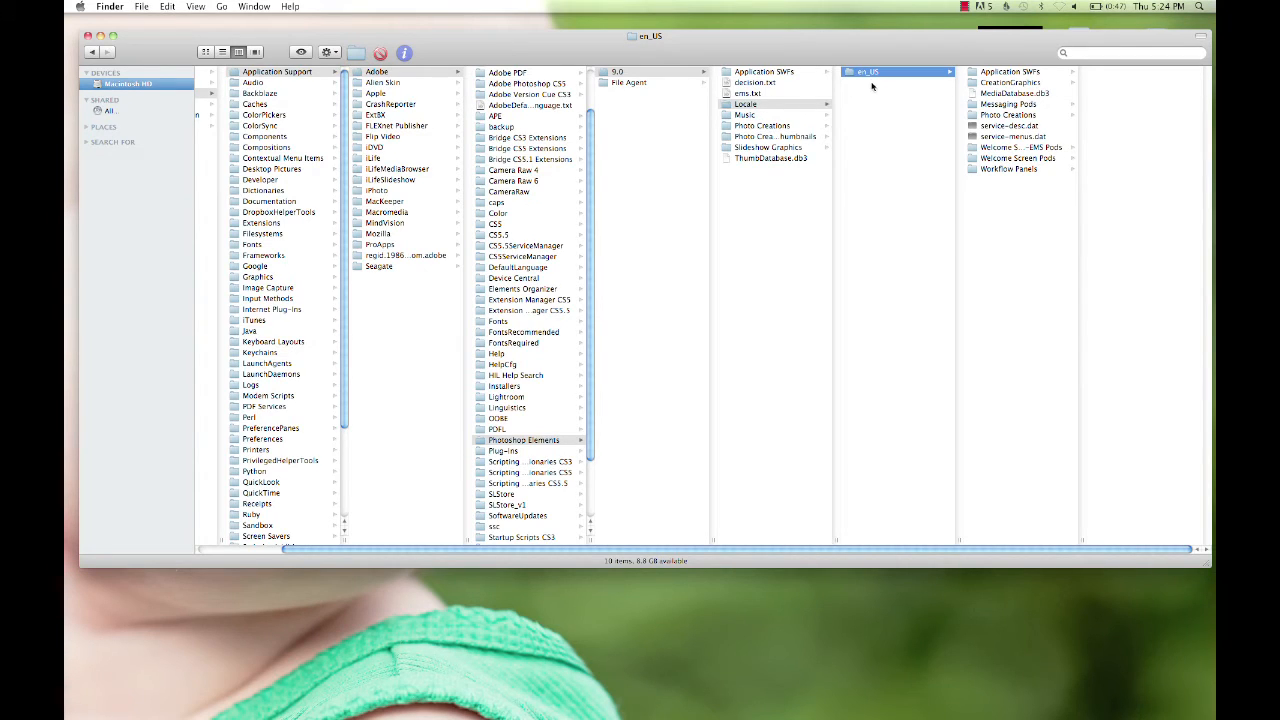
pyautogui.moveTo(897, 81)
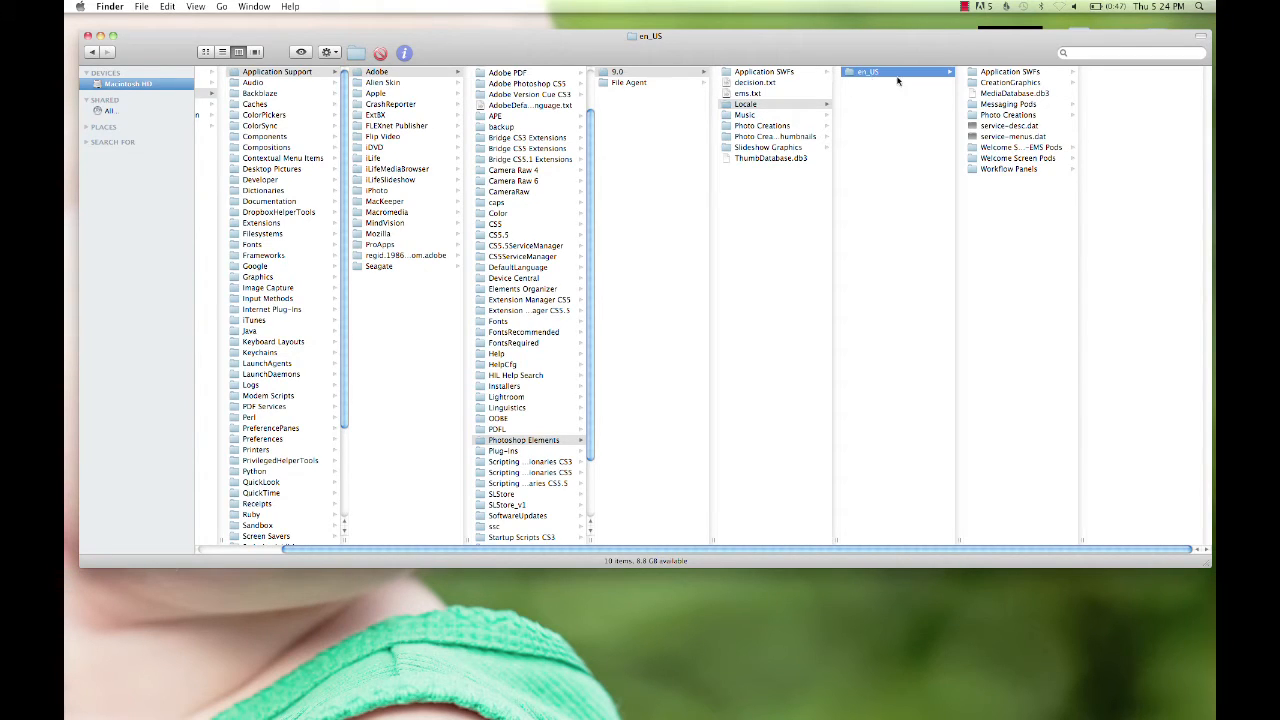
pyautogui.click(1014, 93)
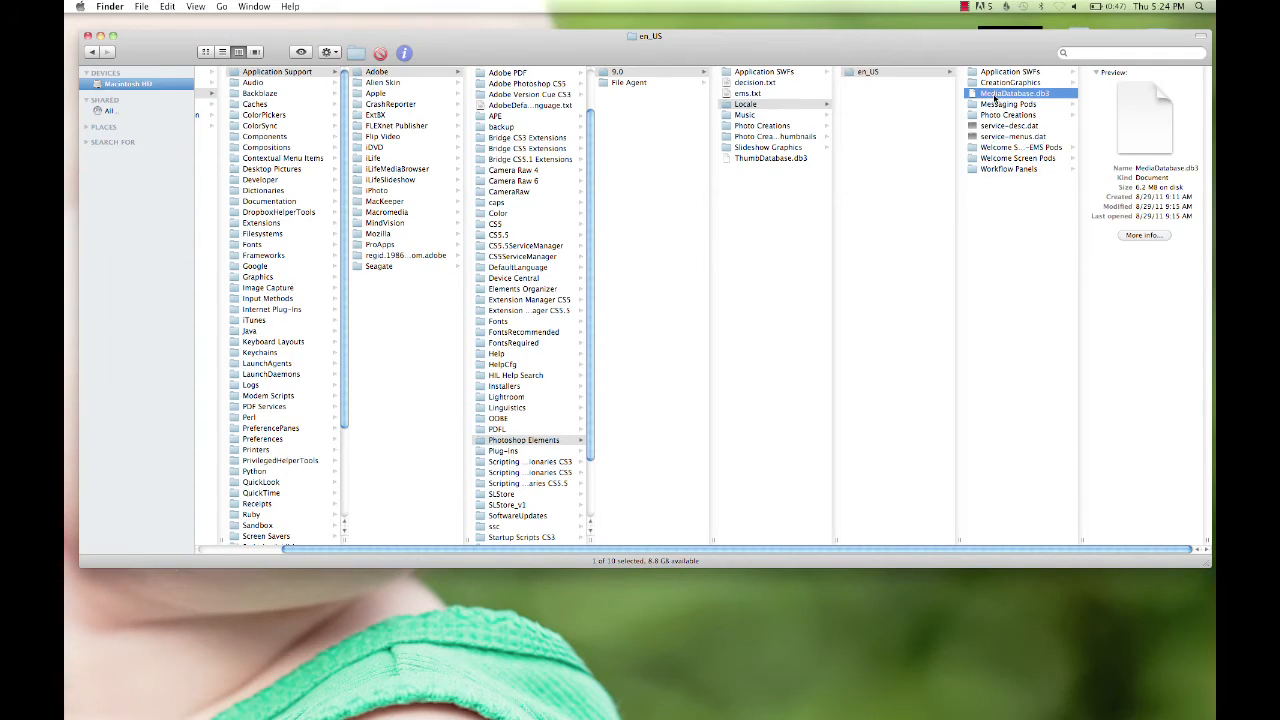
pyautogui.moveTo(1018, 98)
pyautogui.write('OLD')
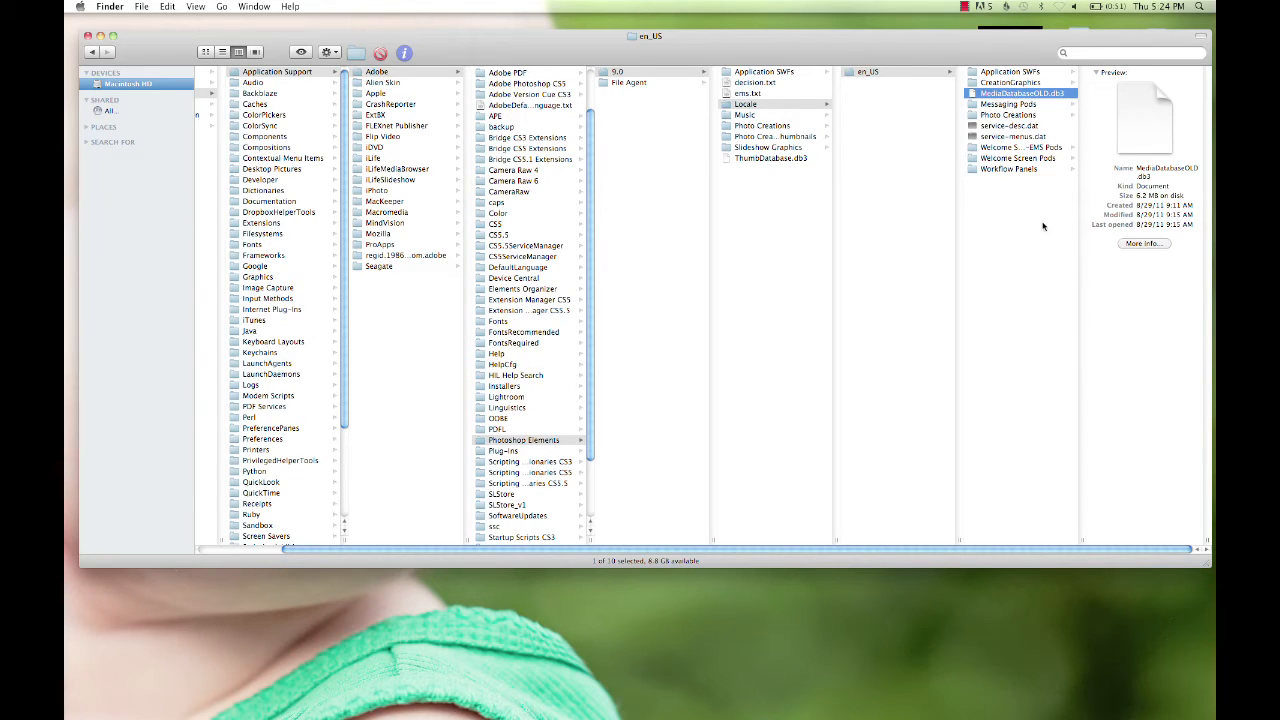
pyautogui.moveTo(657, 265)
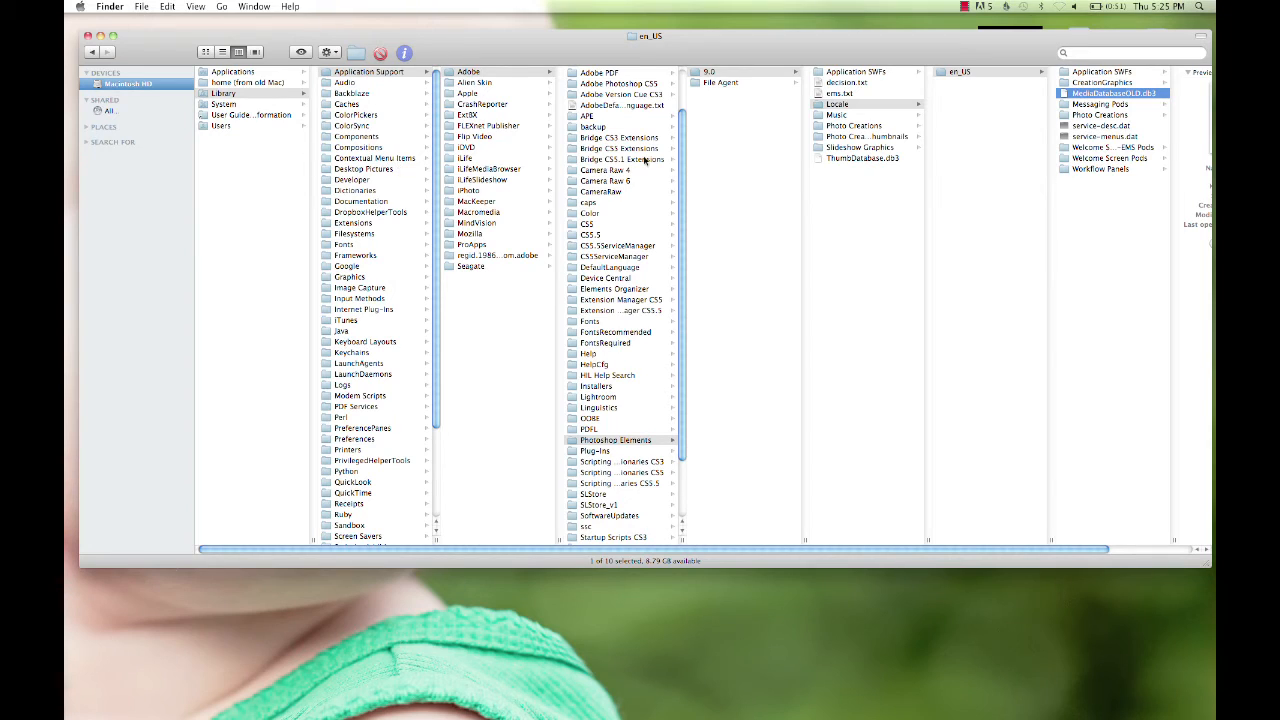
pyautogui.moveTo(88, 128)
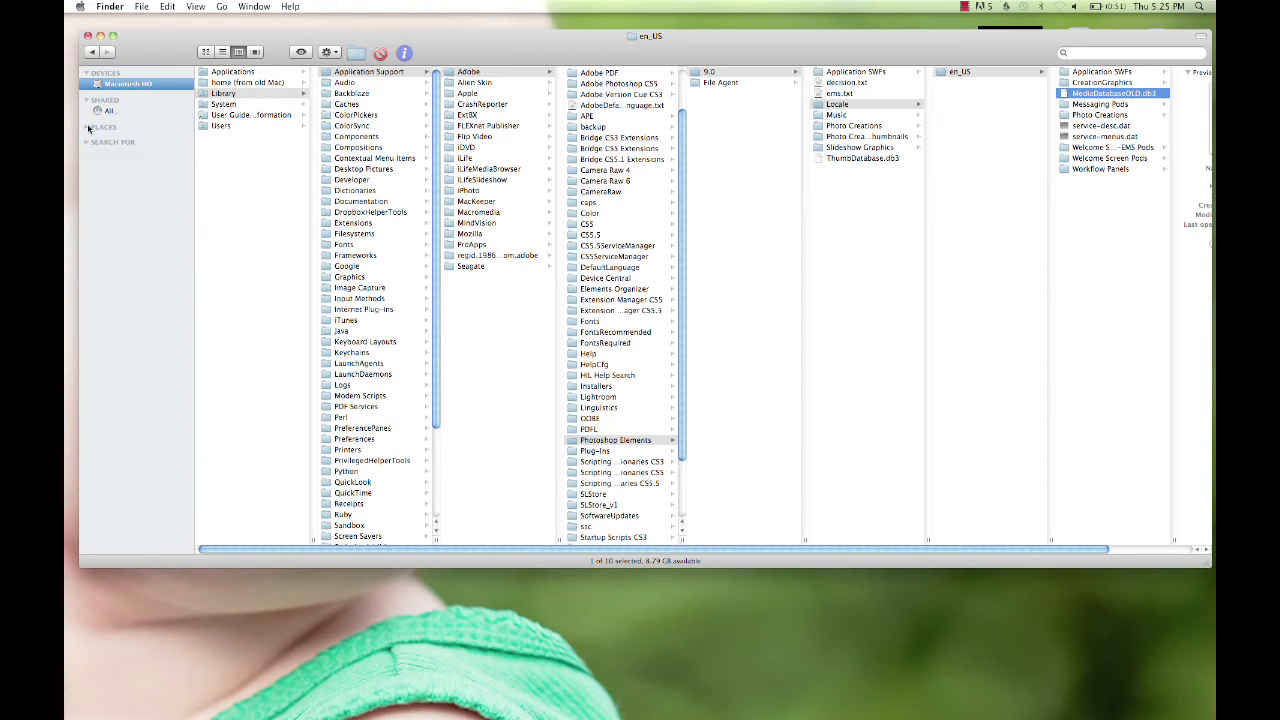
pyautogui.click(87, 127)
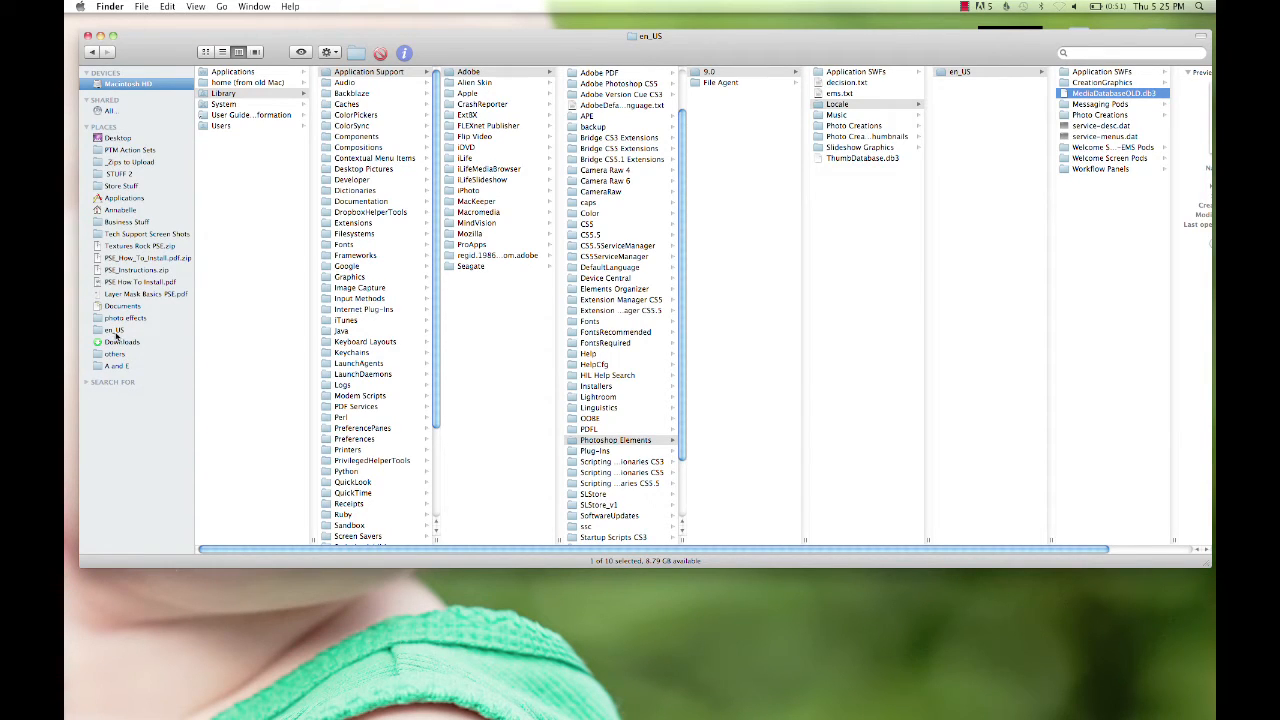
pyautogui.click(124, 318)
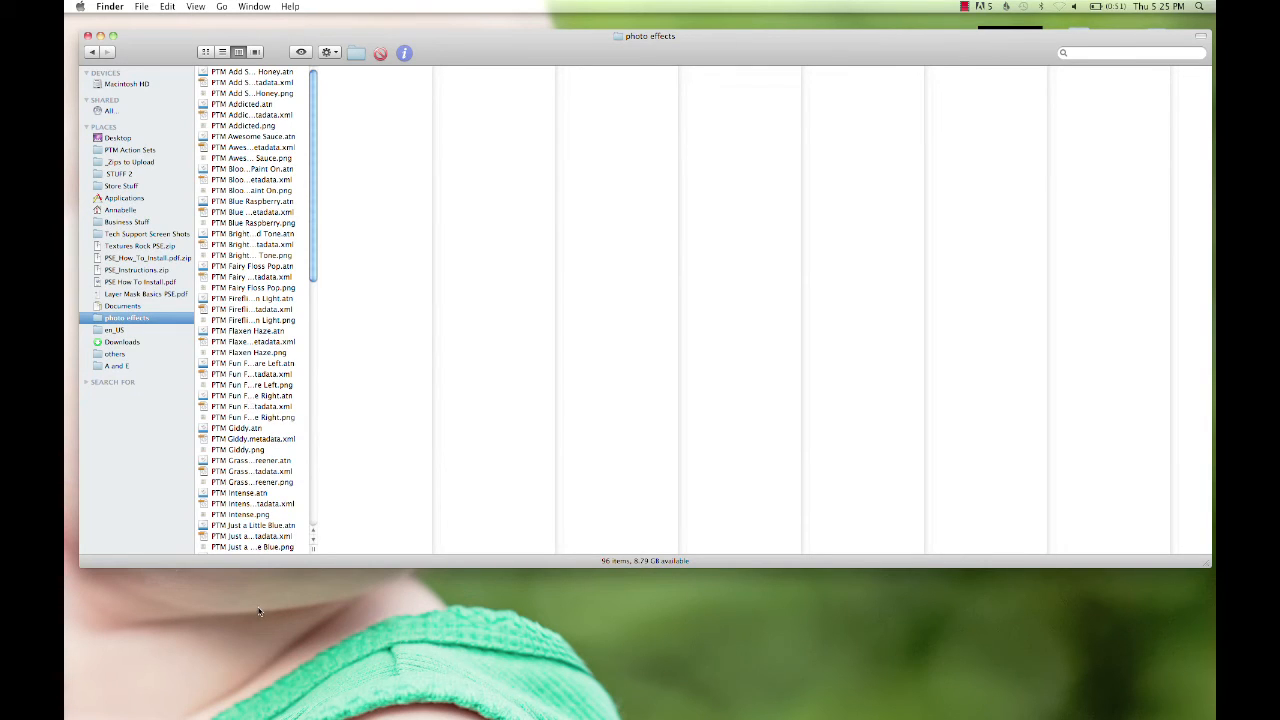
pyautogui.click(114, 330)
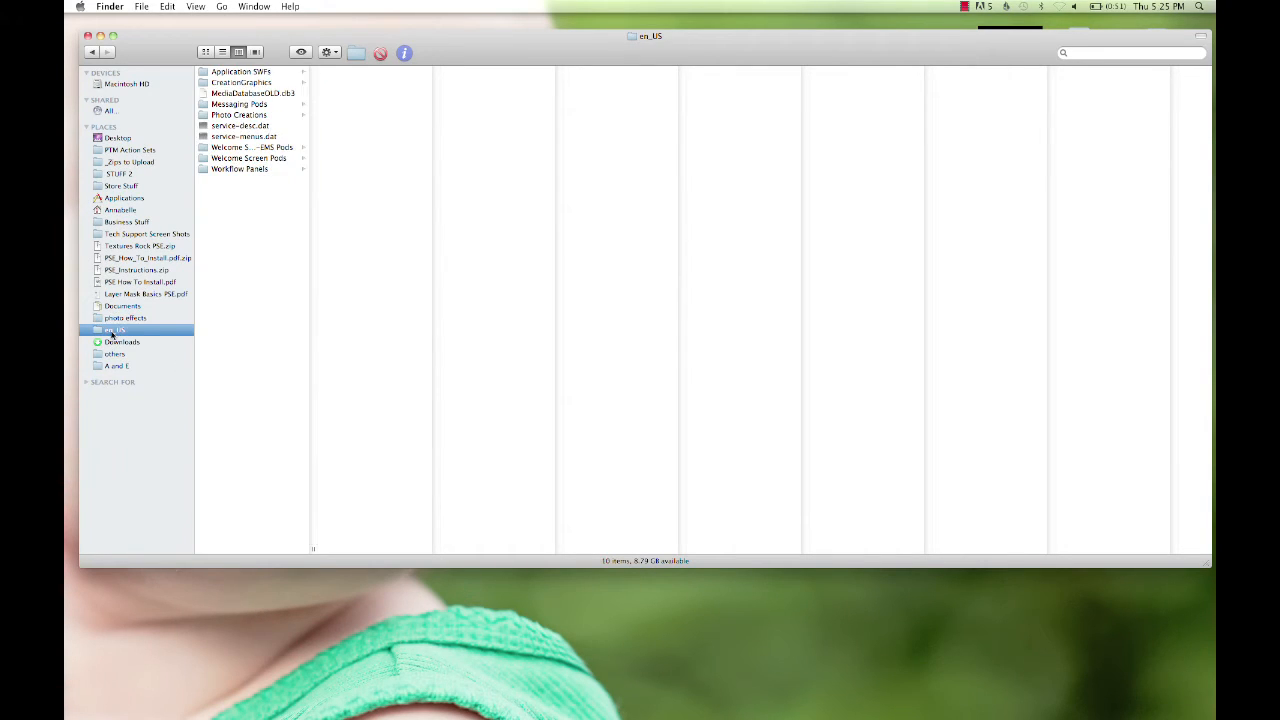
pyautogui.moveTo(123, 331)
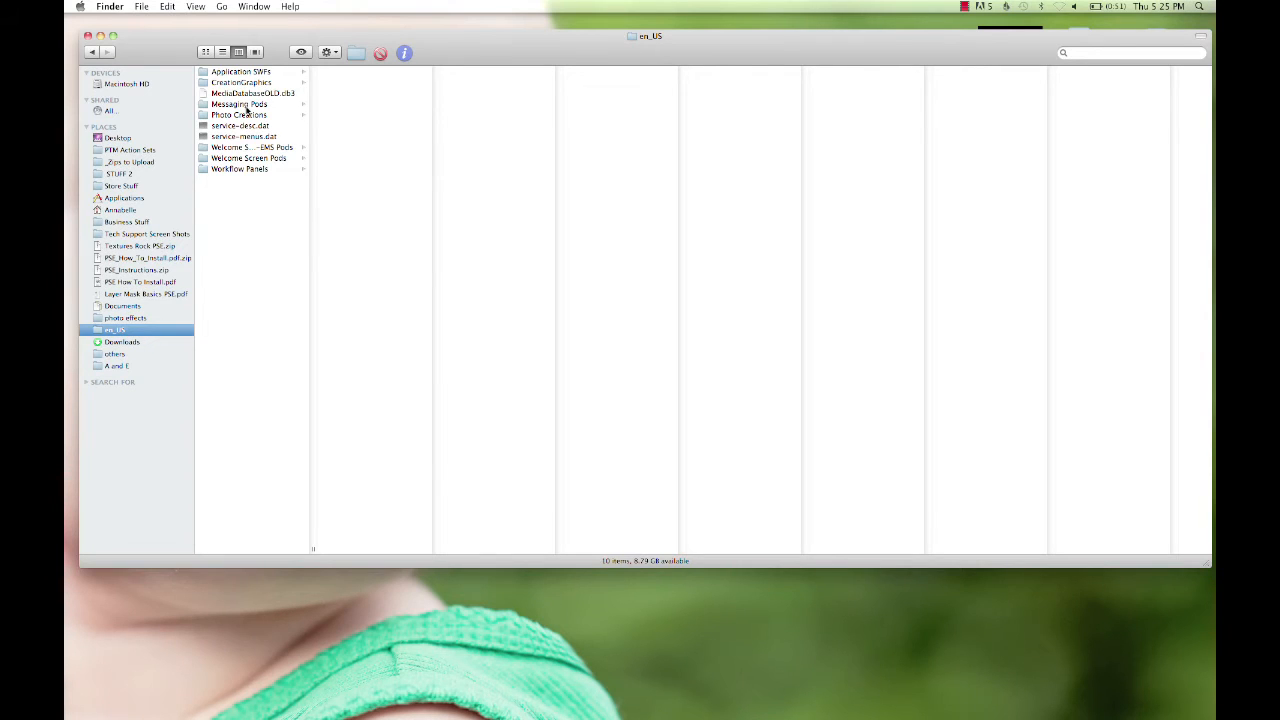
pyautogui.moveTo(300, 248)
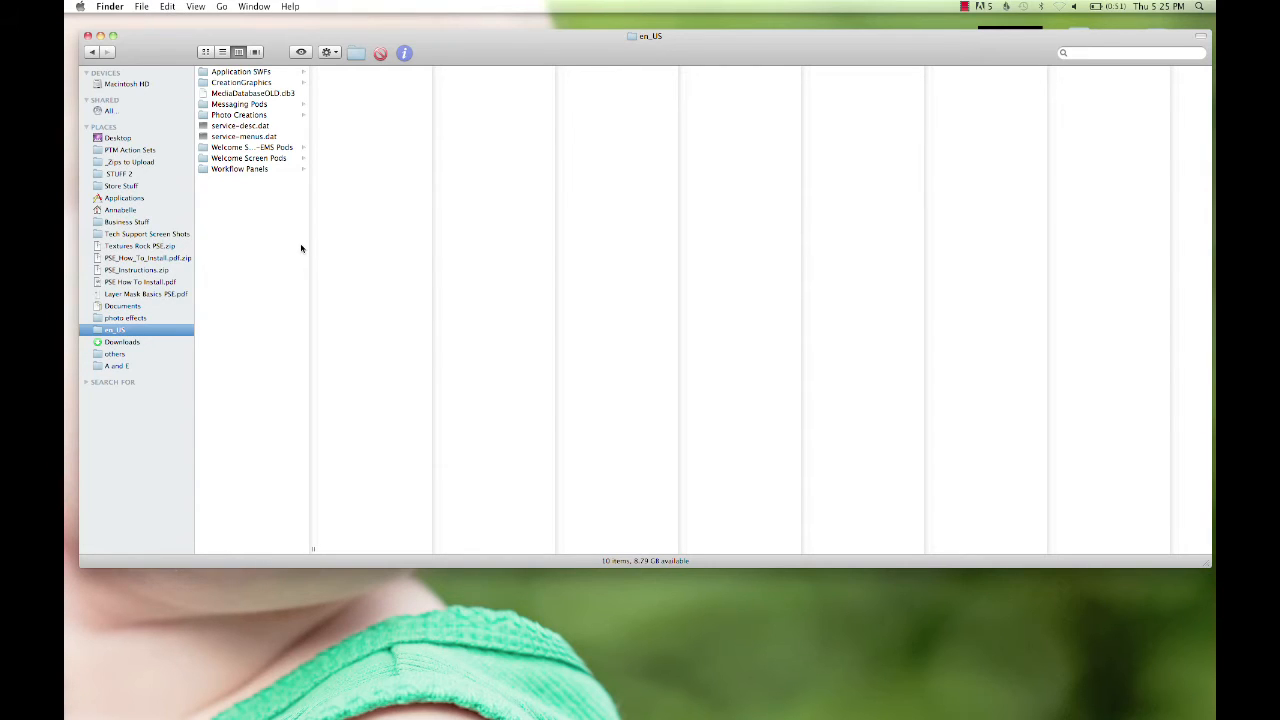
pyautogui.moveTo(269, 259)
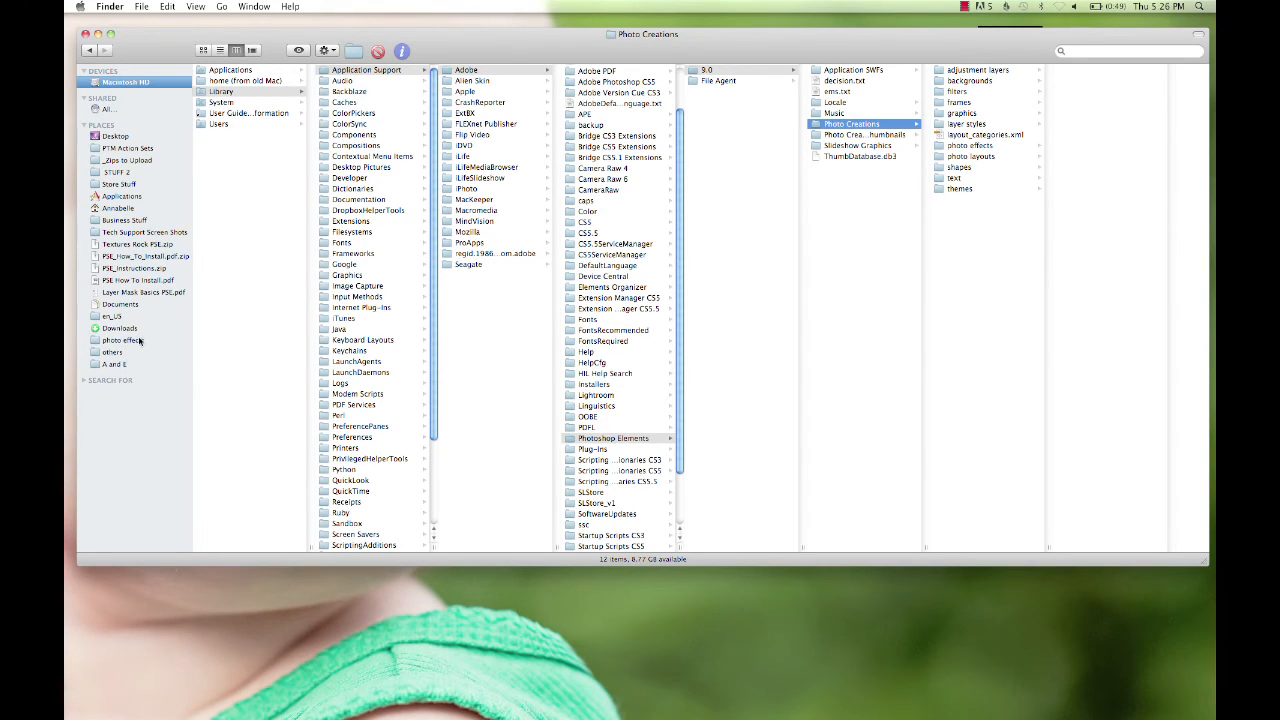
pyautogui.moveTo(100, 440)
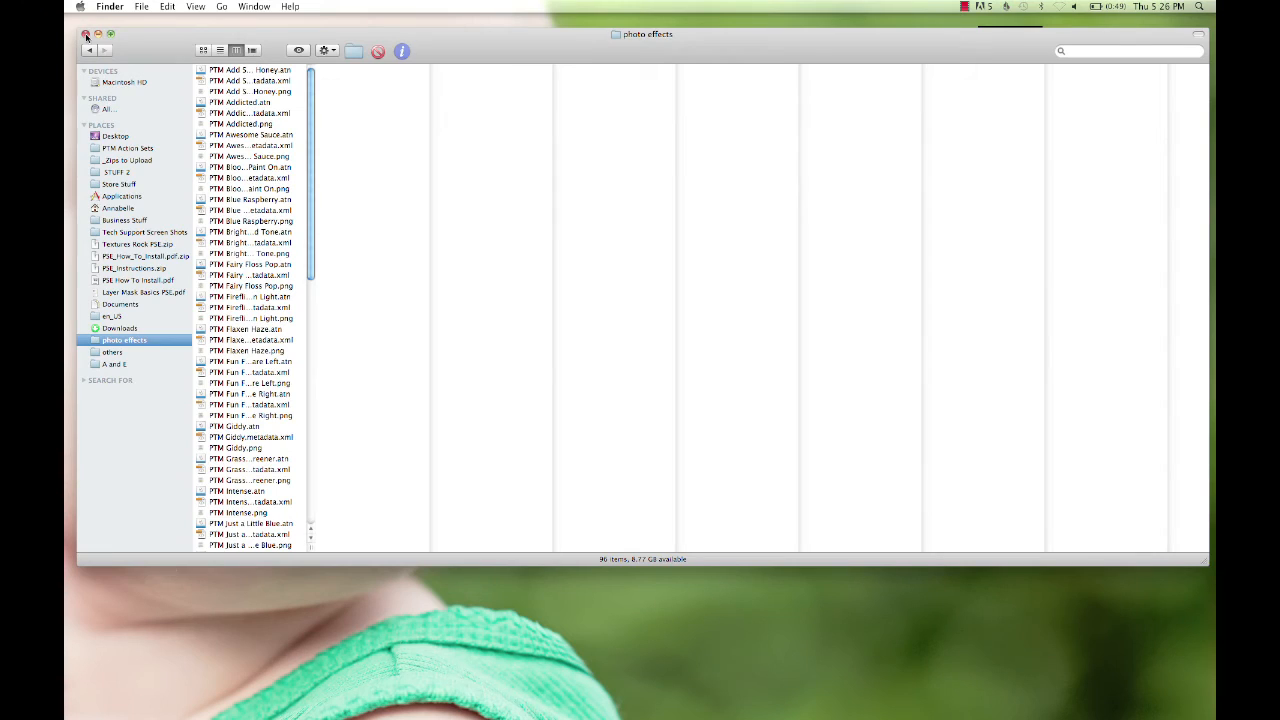
pyautogui.click(86, 33)
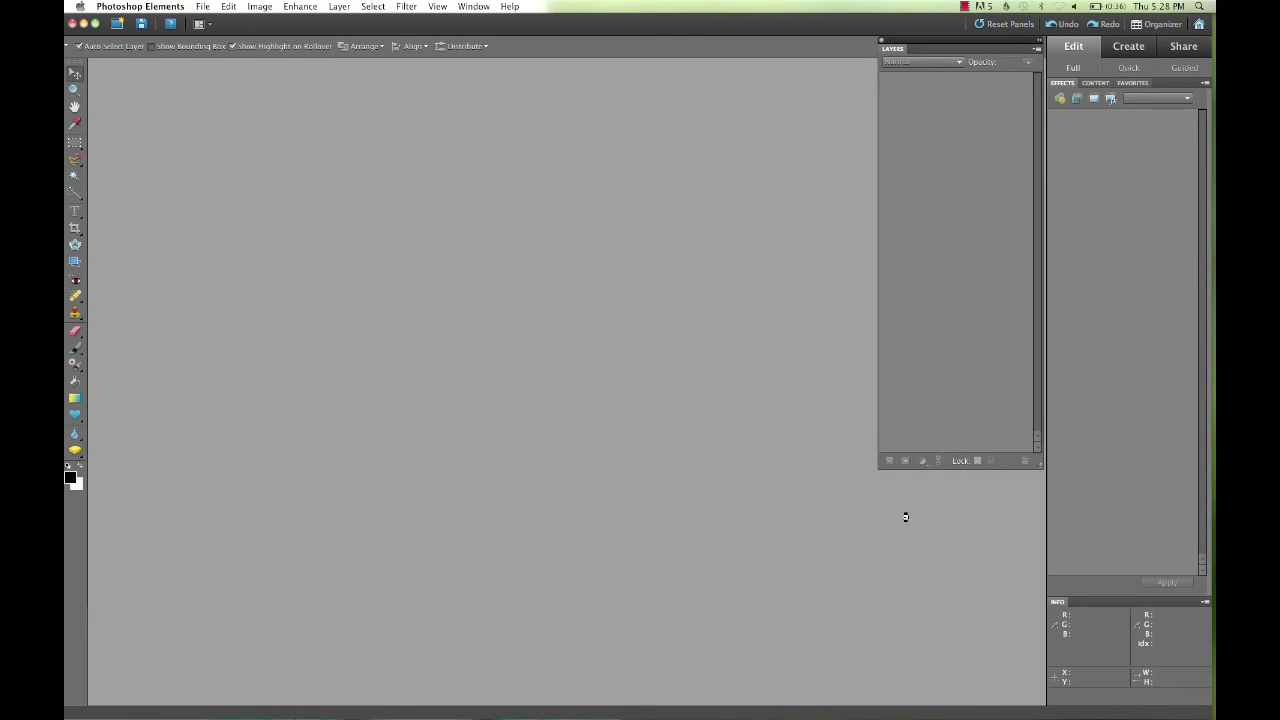
pyautogui.moveTo(1061, 498)
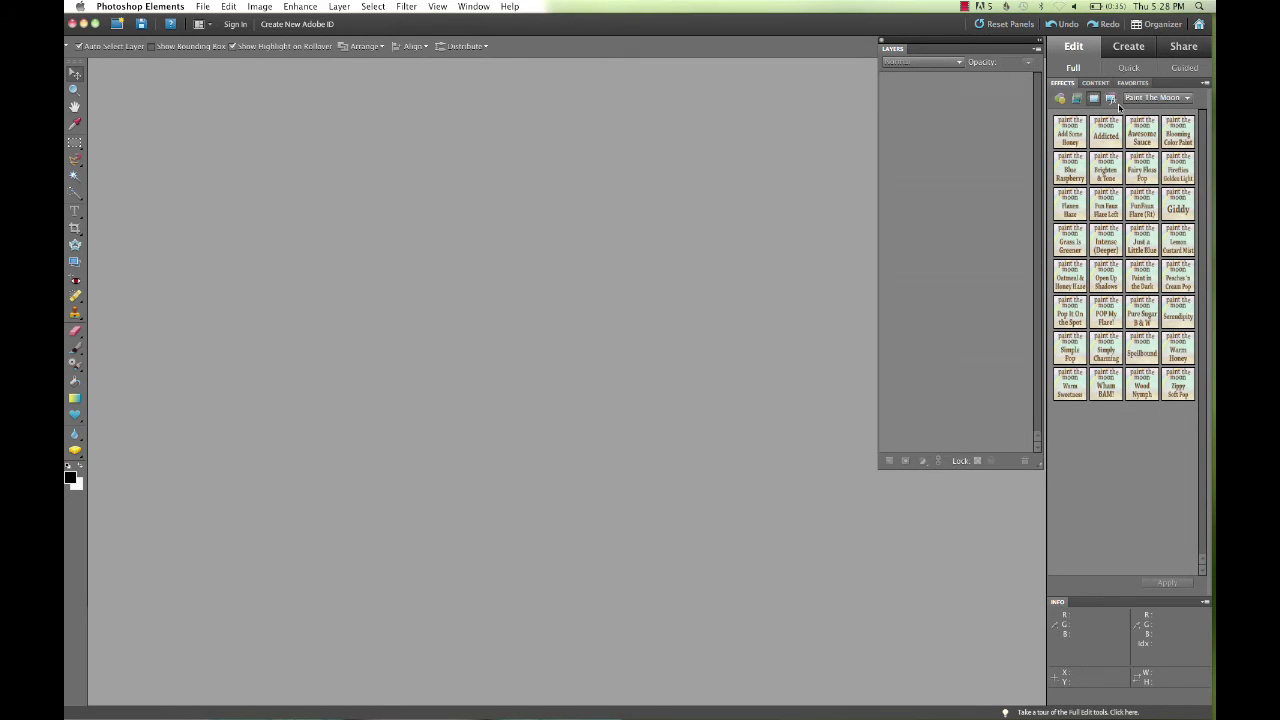
# - Show all effect sets, then filter the Effects panel to Paint The Moon Fresh Wonderland II
pyautogui.click(1187, 97)
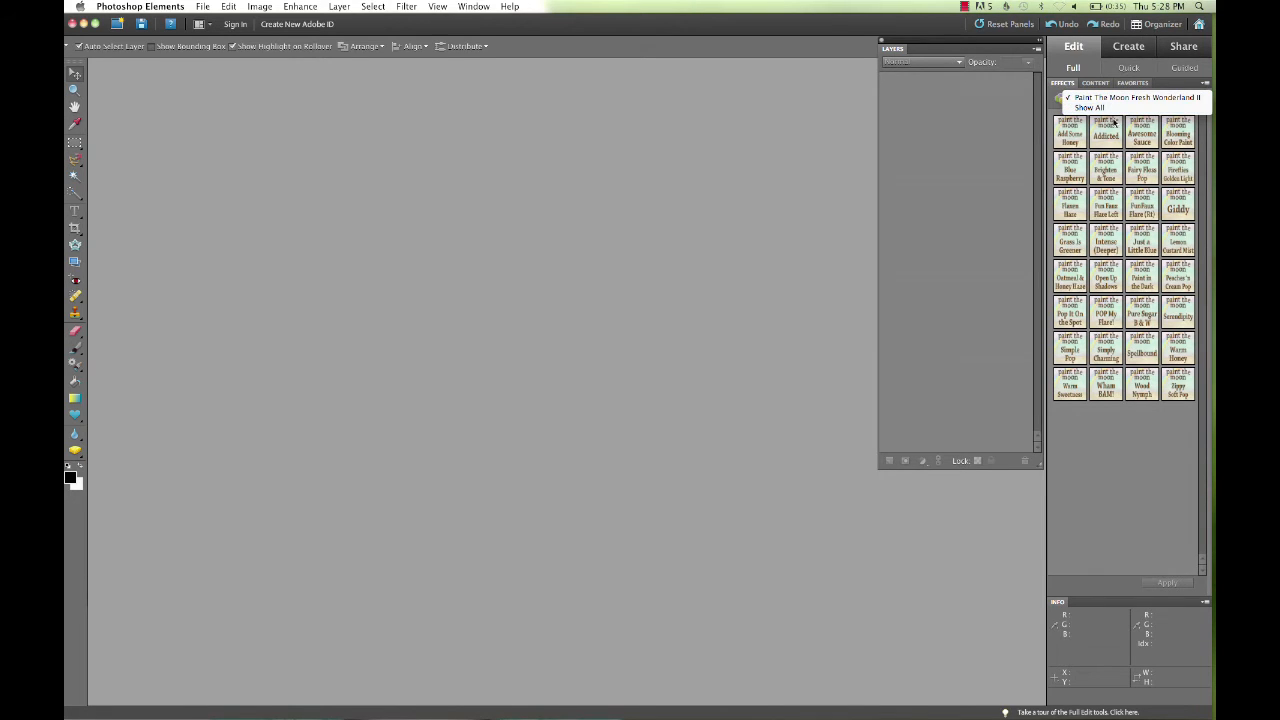
pyautogui.click(1135, 97)
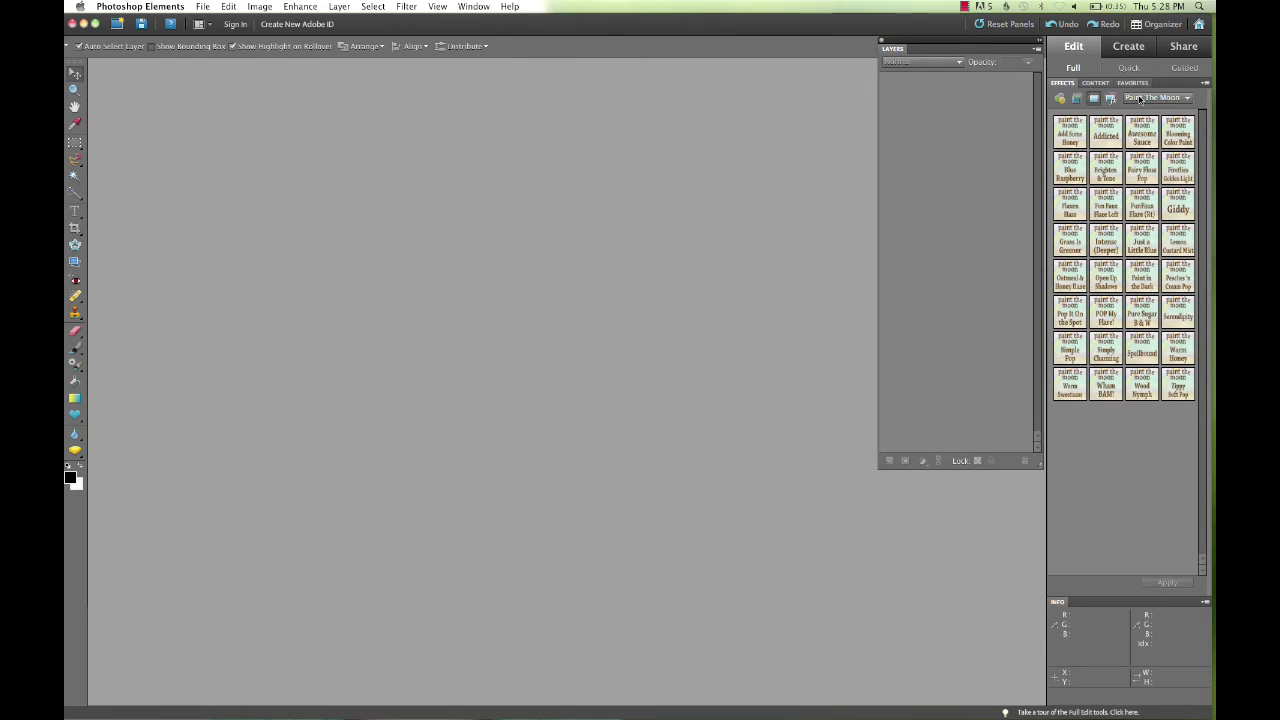
pyautogui.click(1157, 97)
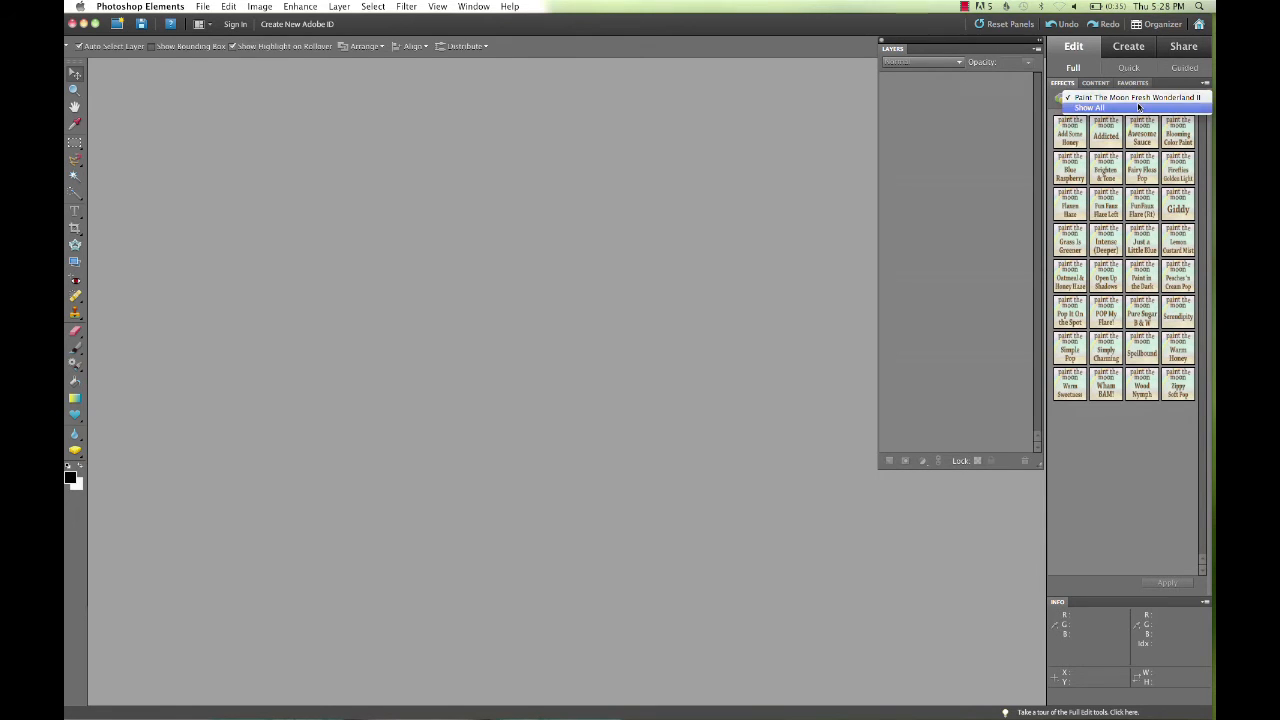
pyautogui.click(1090, 107)
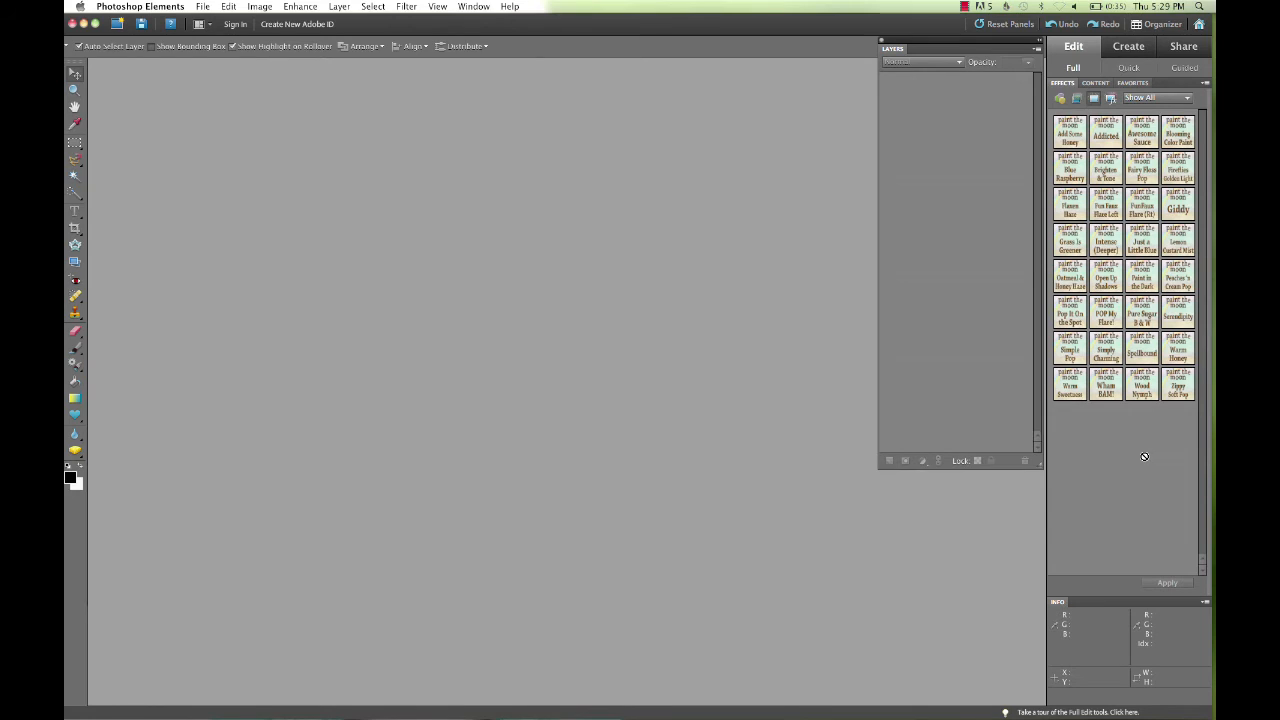
pyautogui.click(1155, 97)
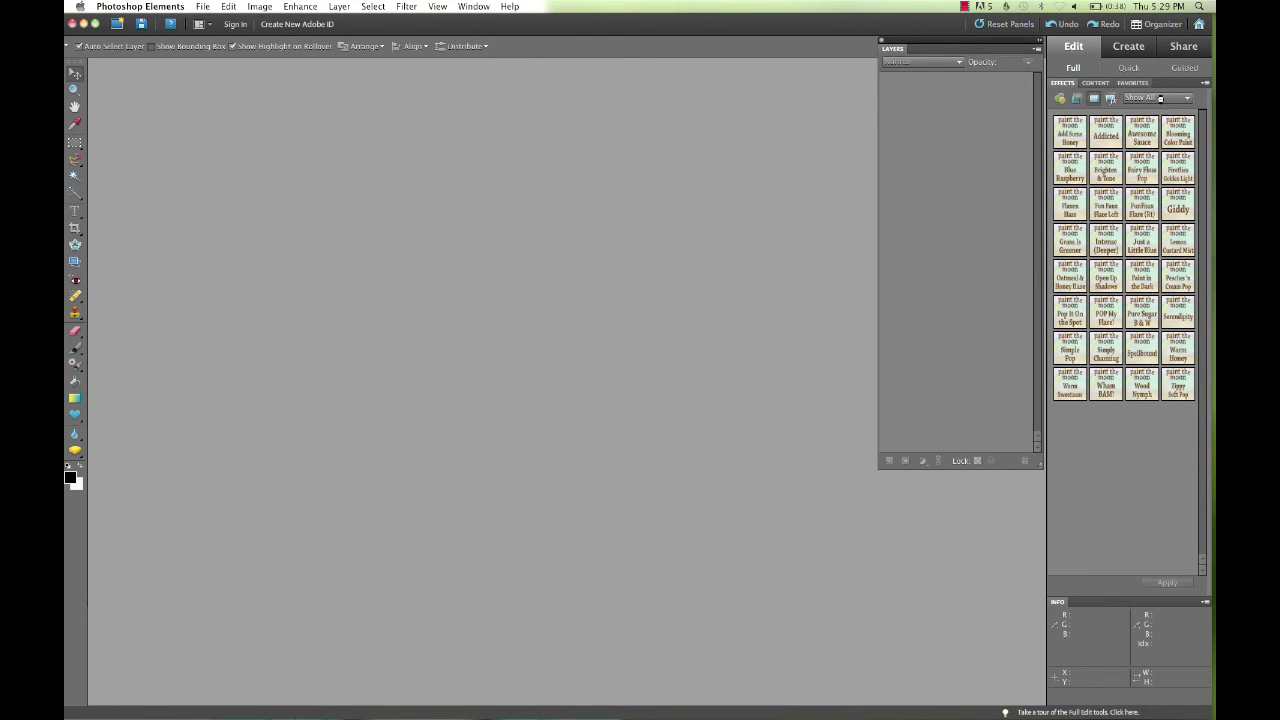
pyautogui.click(1157, 97)
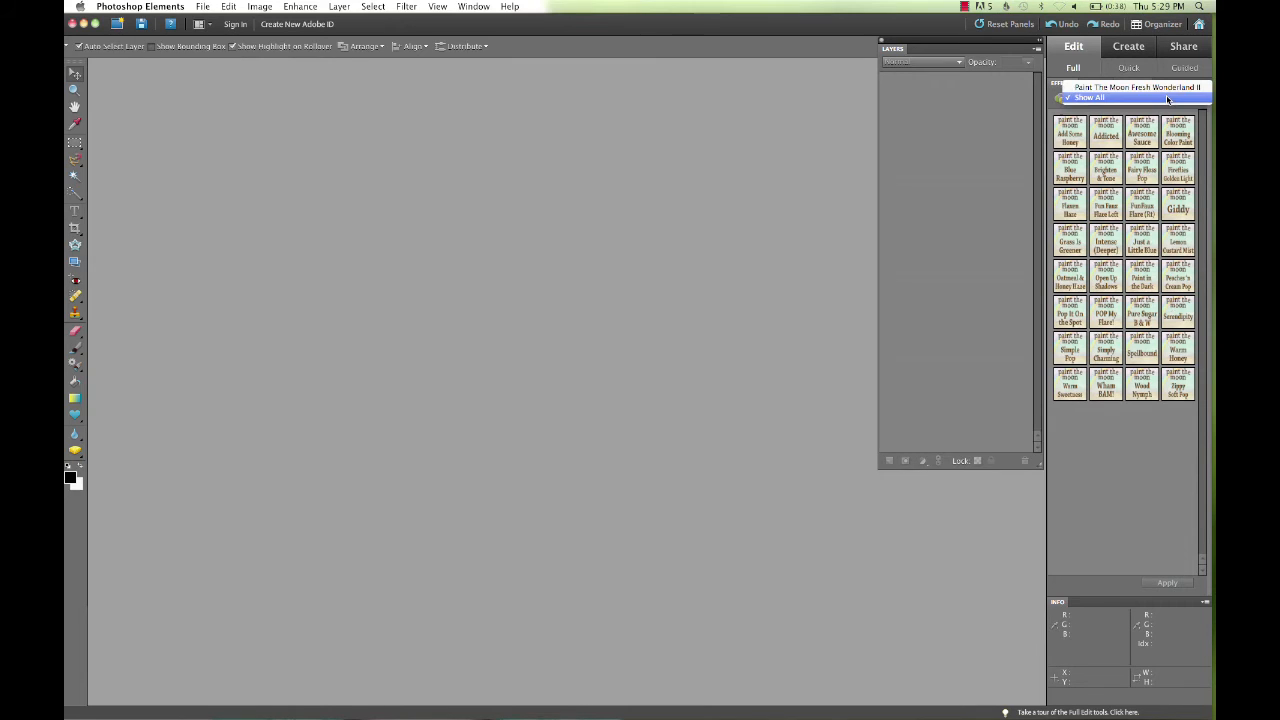
pyautogui.click(1137, 87)
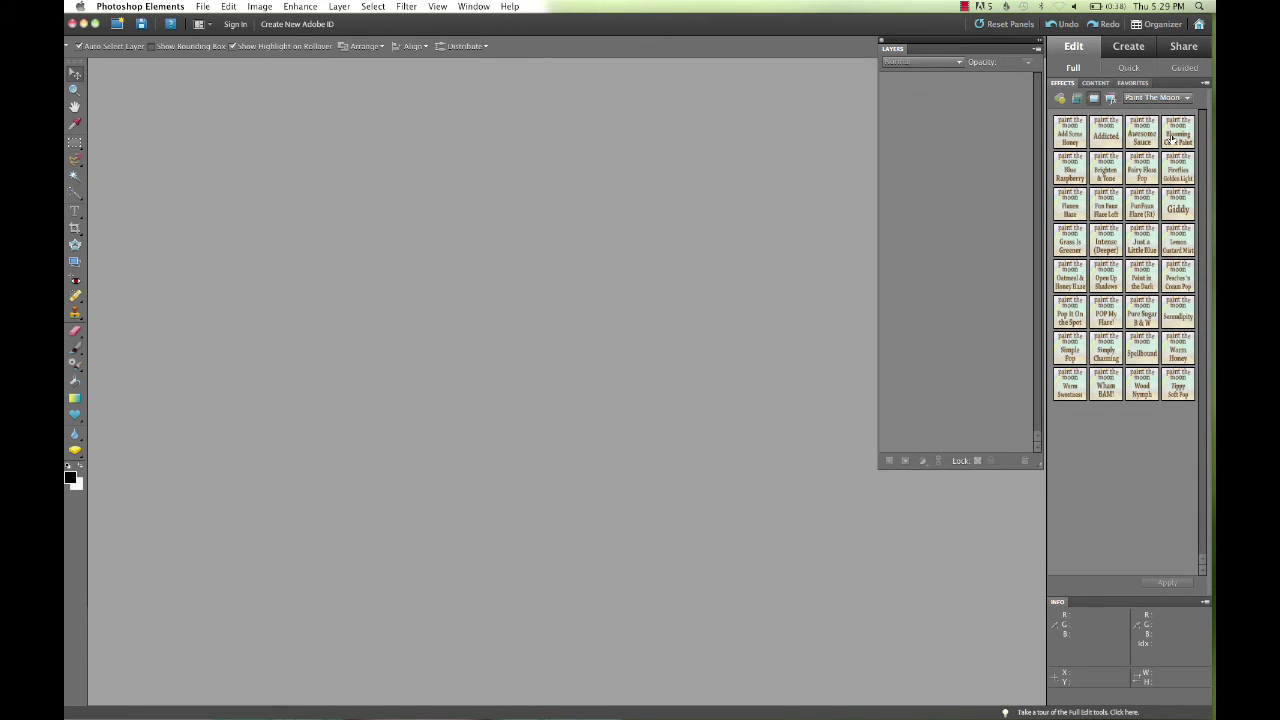
pyautogui.moveTo(1082, 173)
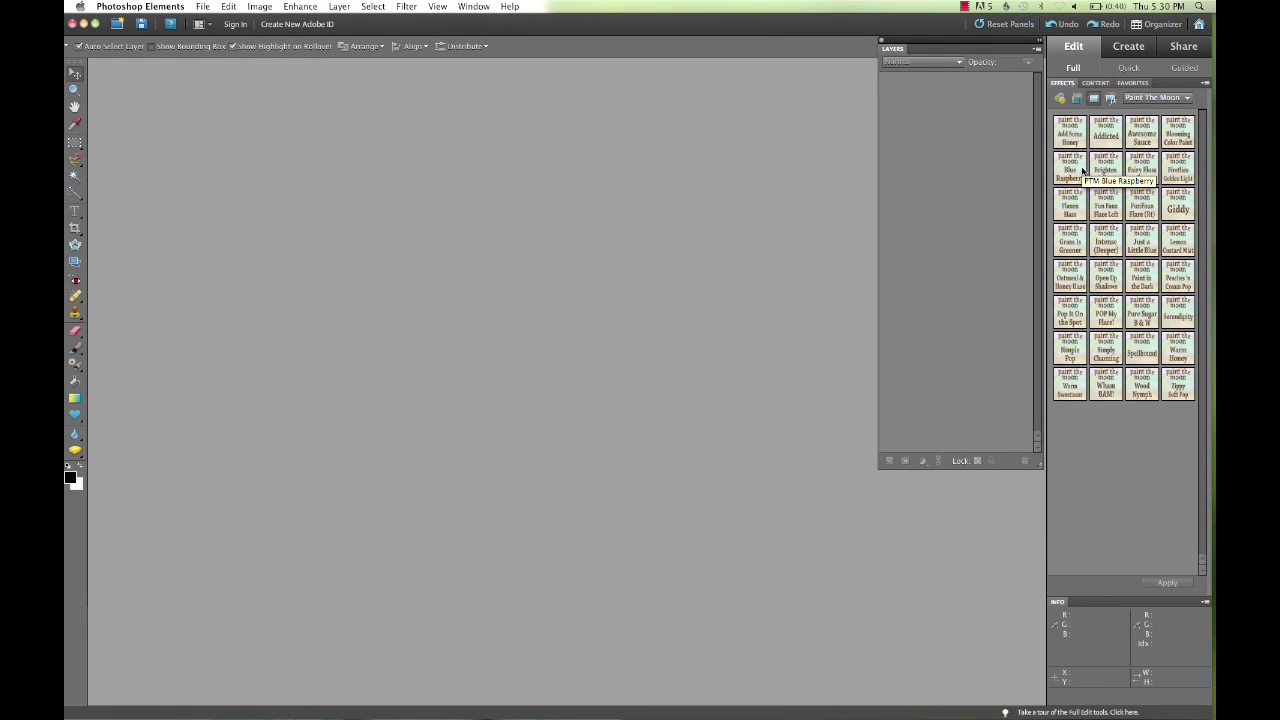
pyautogui.moveTo(1079, 214)
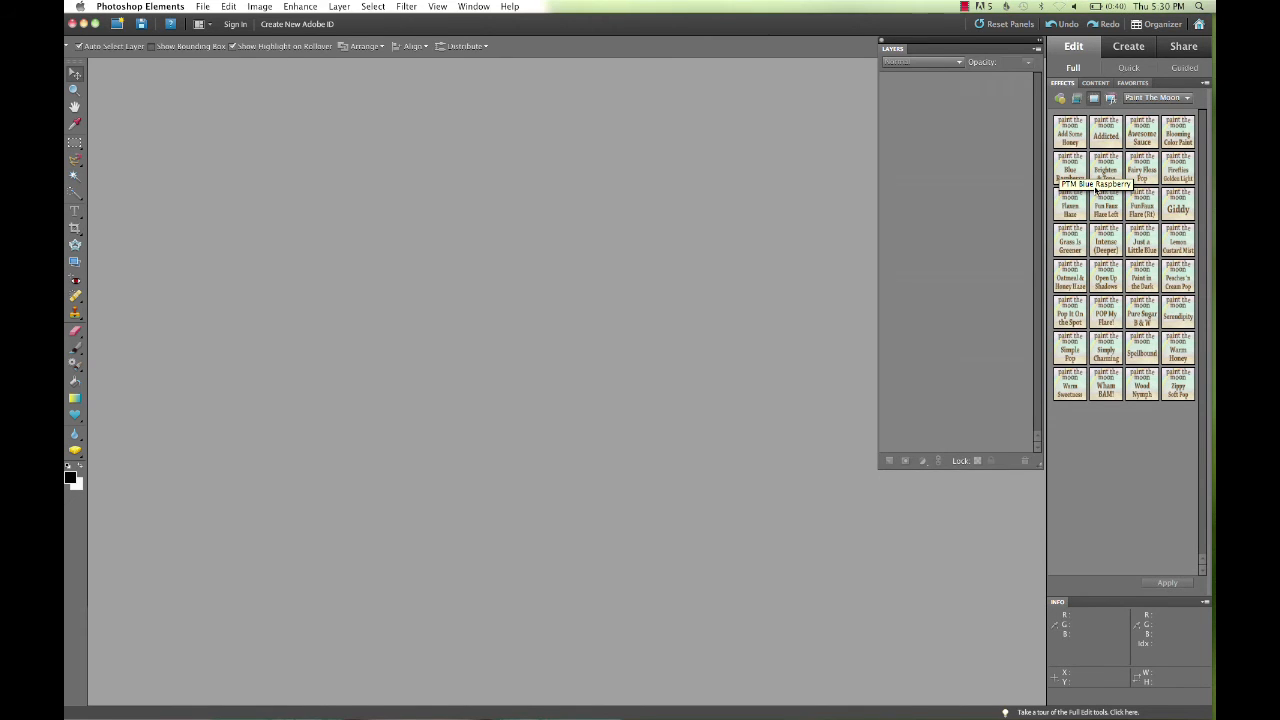
pyautogui.moveTo(1105, 200)
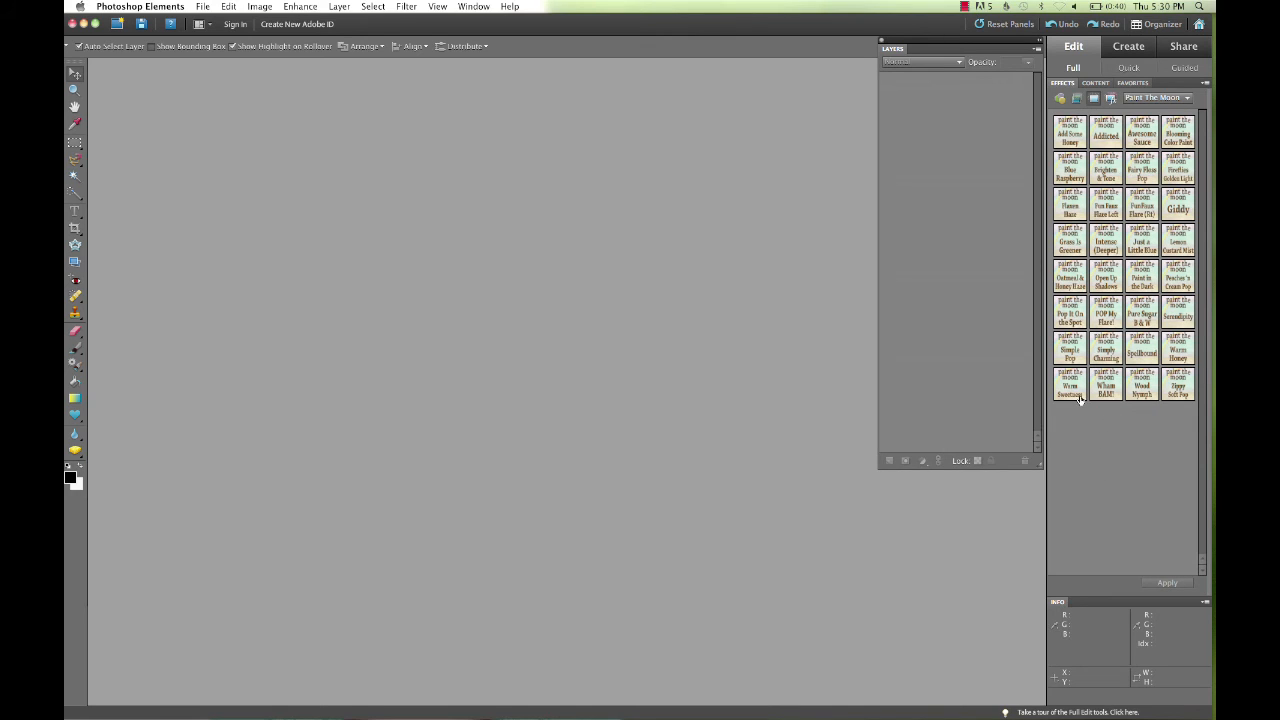
pyautogui.moveTo(1130, 443)
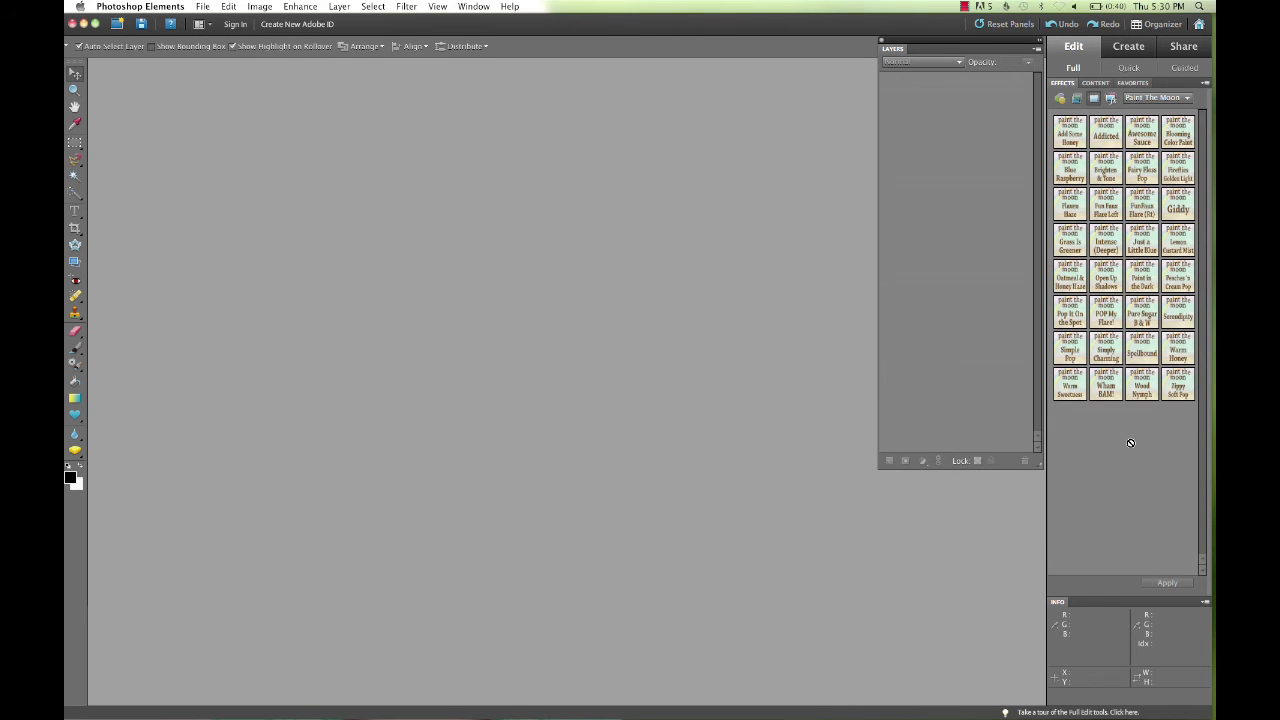
pyautogui.moveTo(1131, 447)
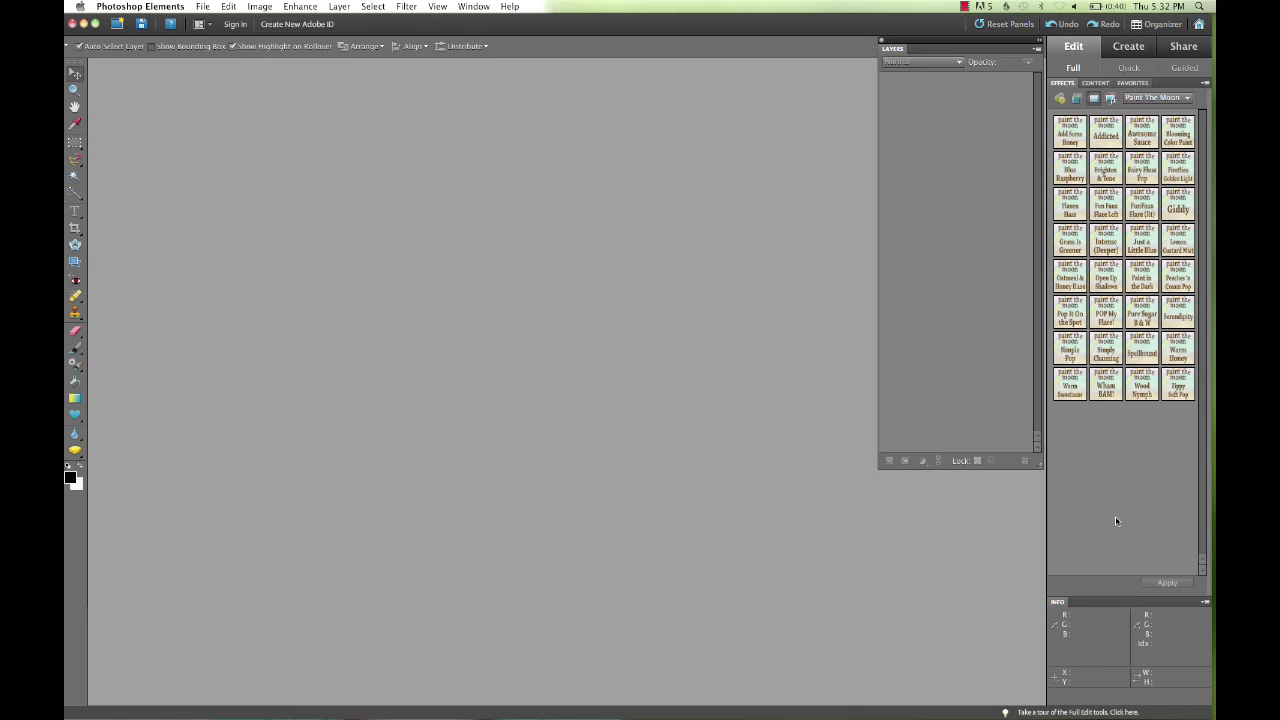
pyautogui.moveTo(812, 489)
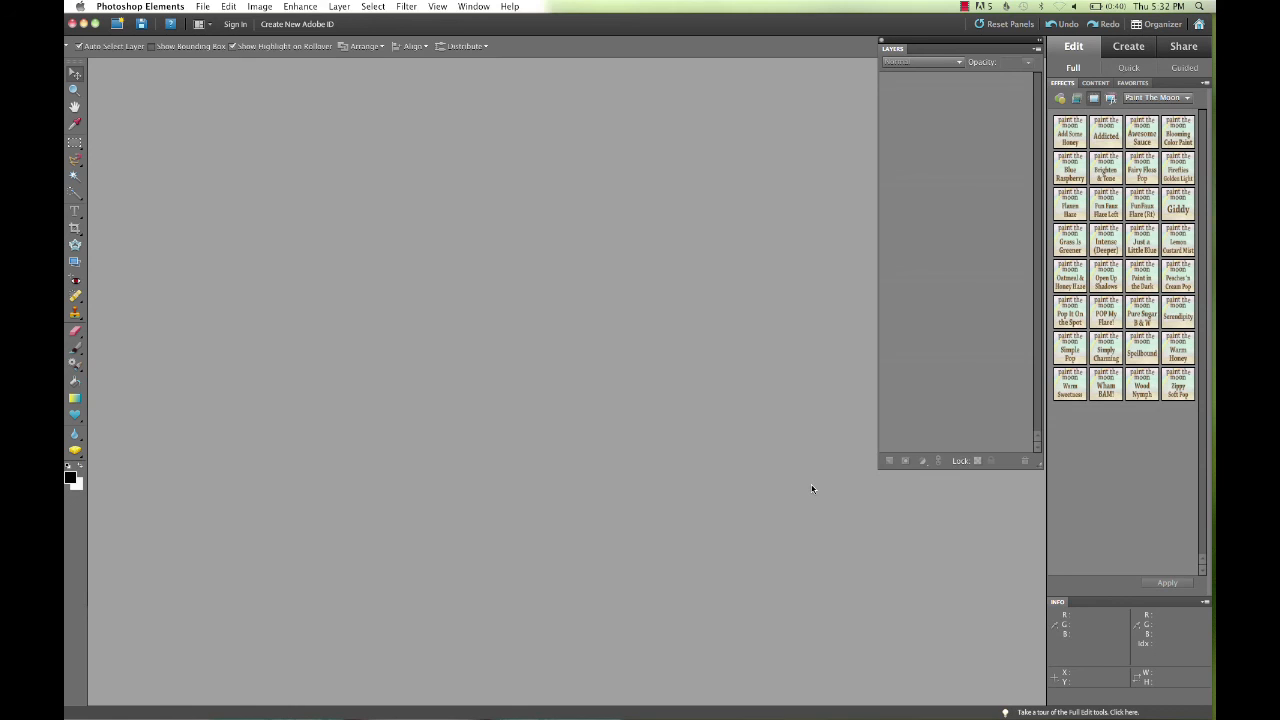